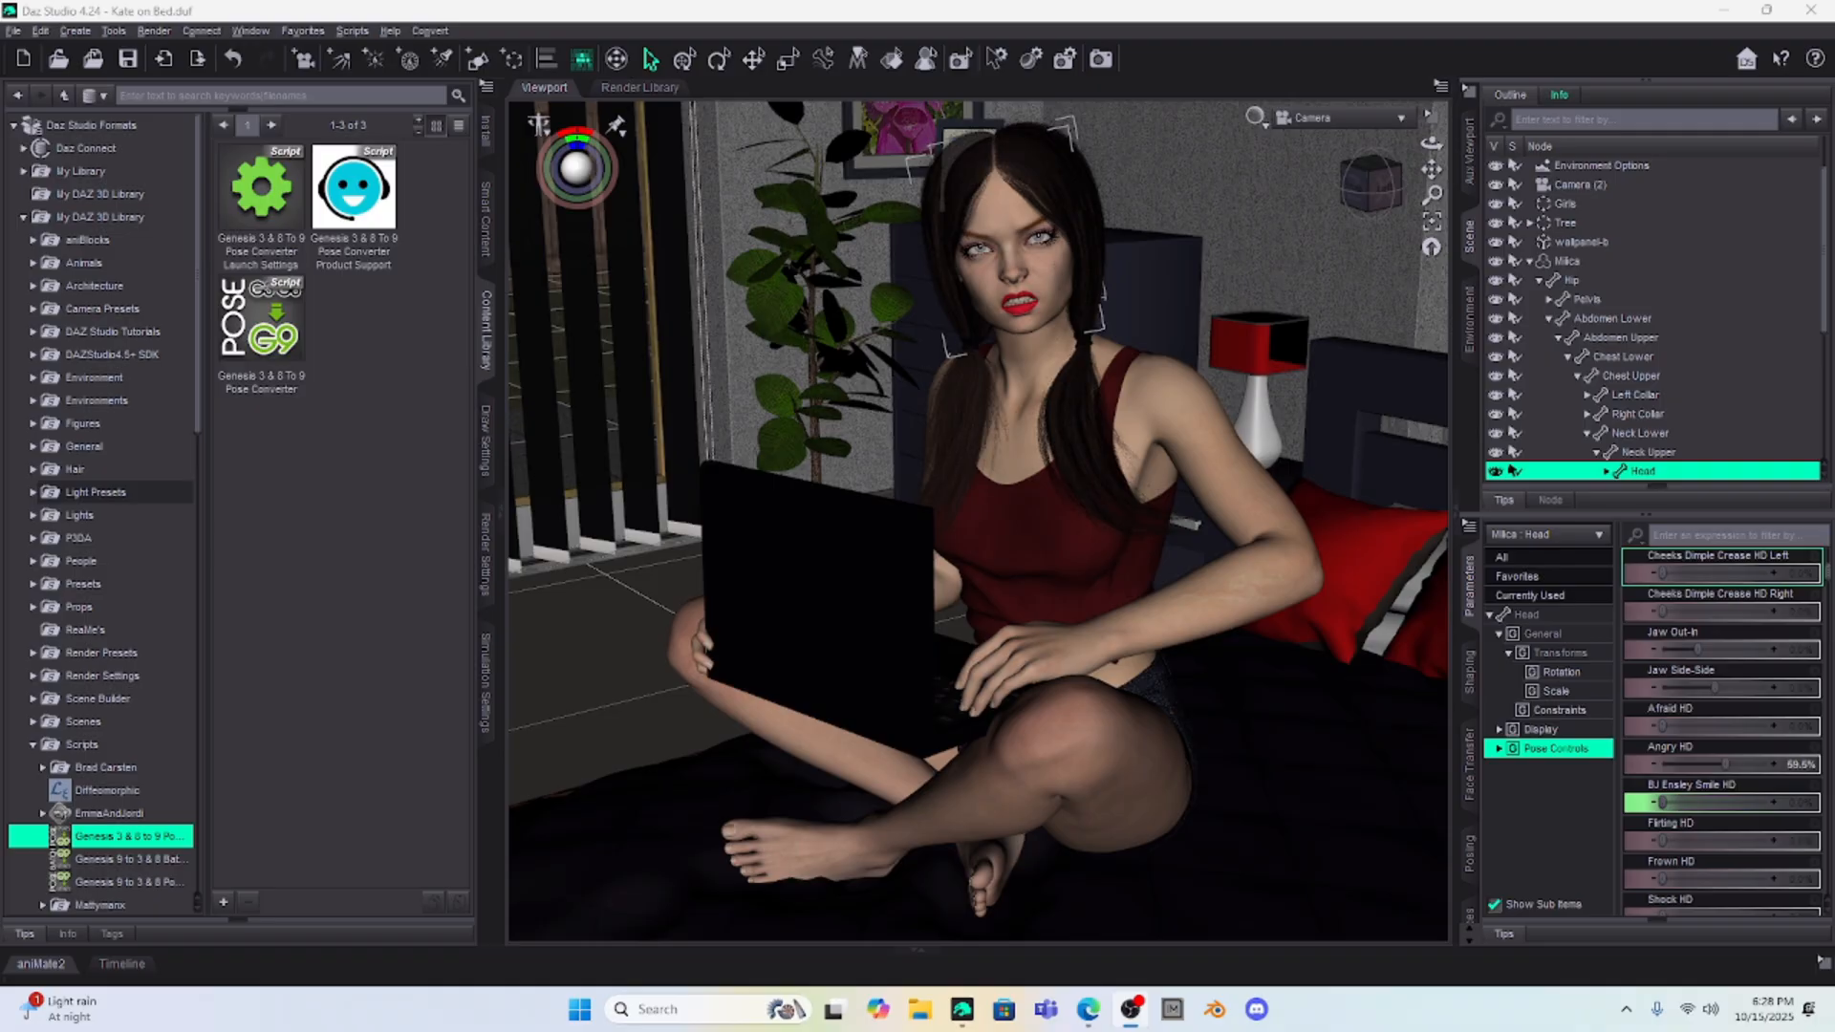
Open the Install Manager page from the daz3d.com 3D SOFTWARE menu.
click(1087, 1009)
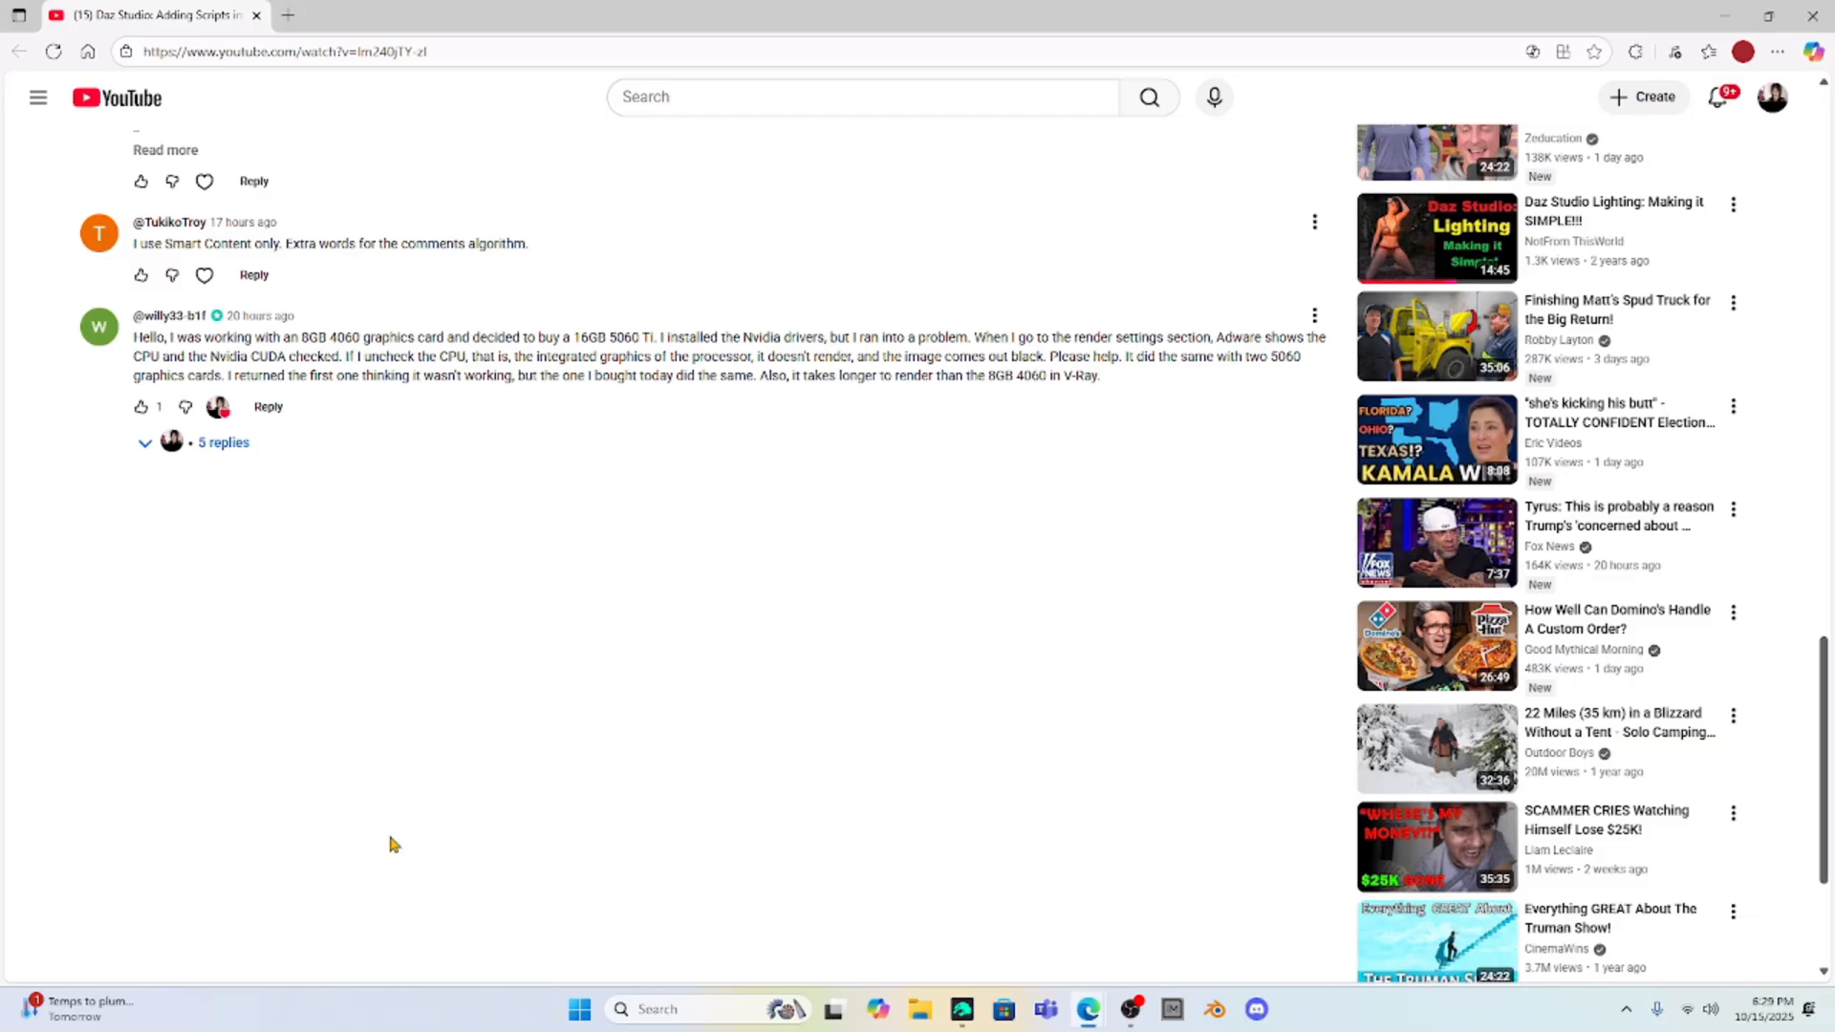
mouse_move(530, 335)
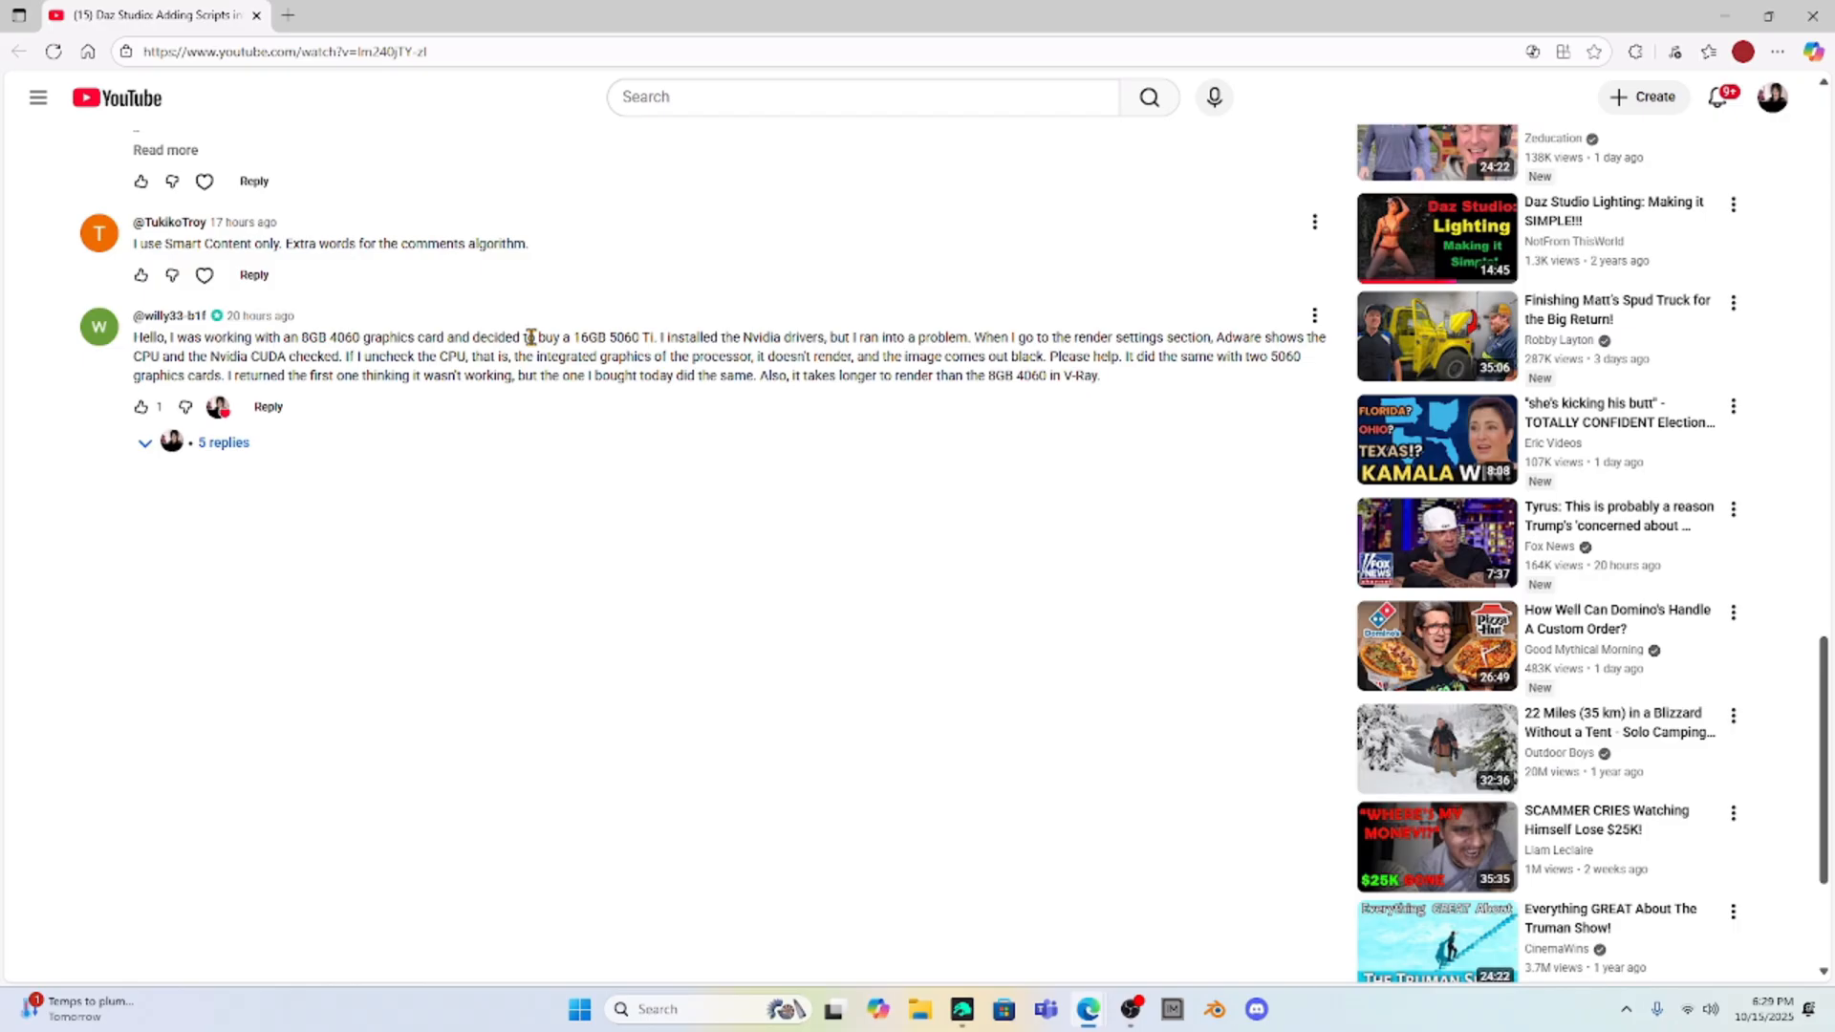
mouse_move(676, 413)
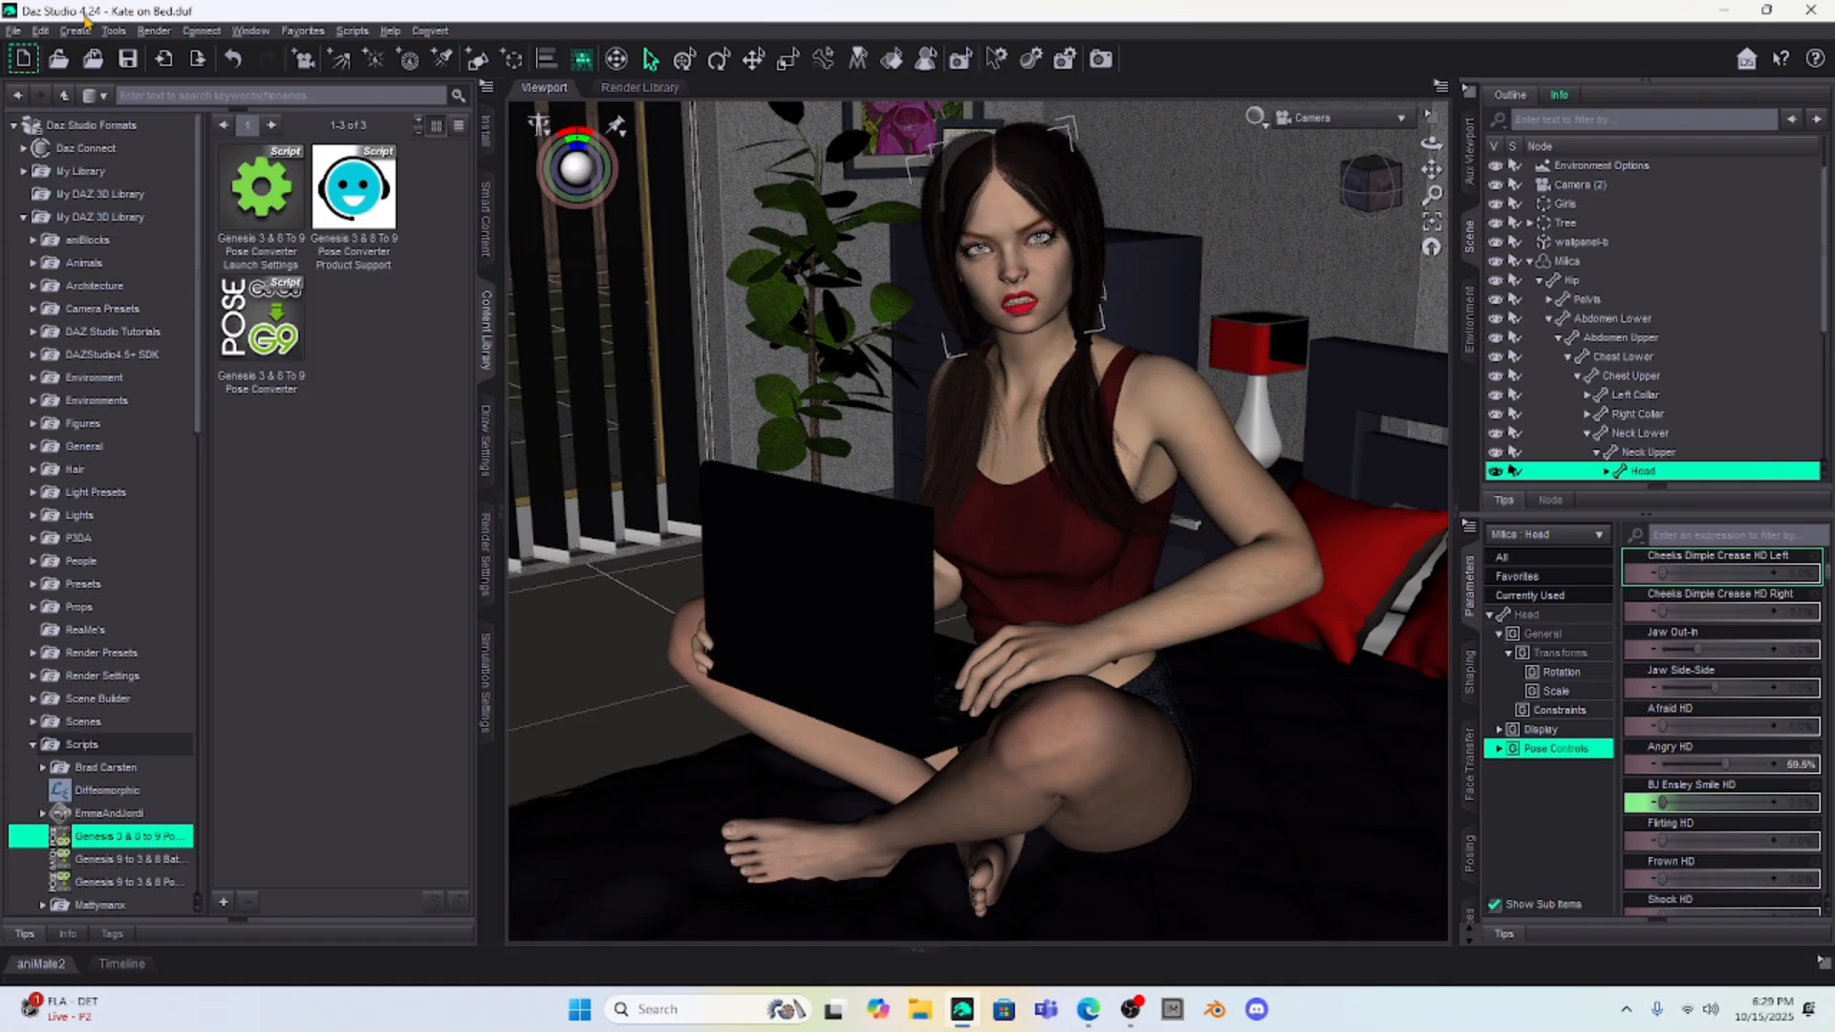
mouse_move(1399, 454)
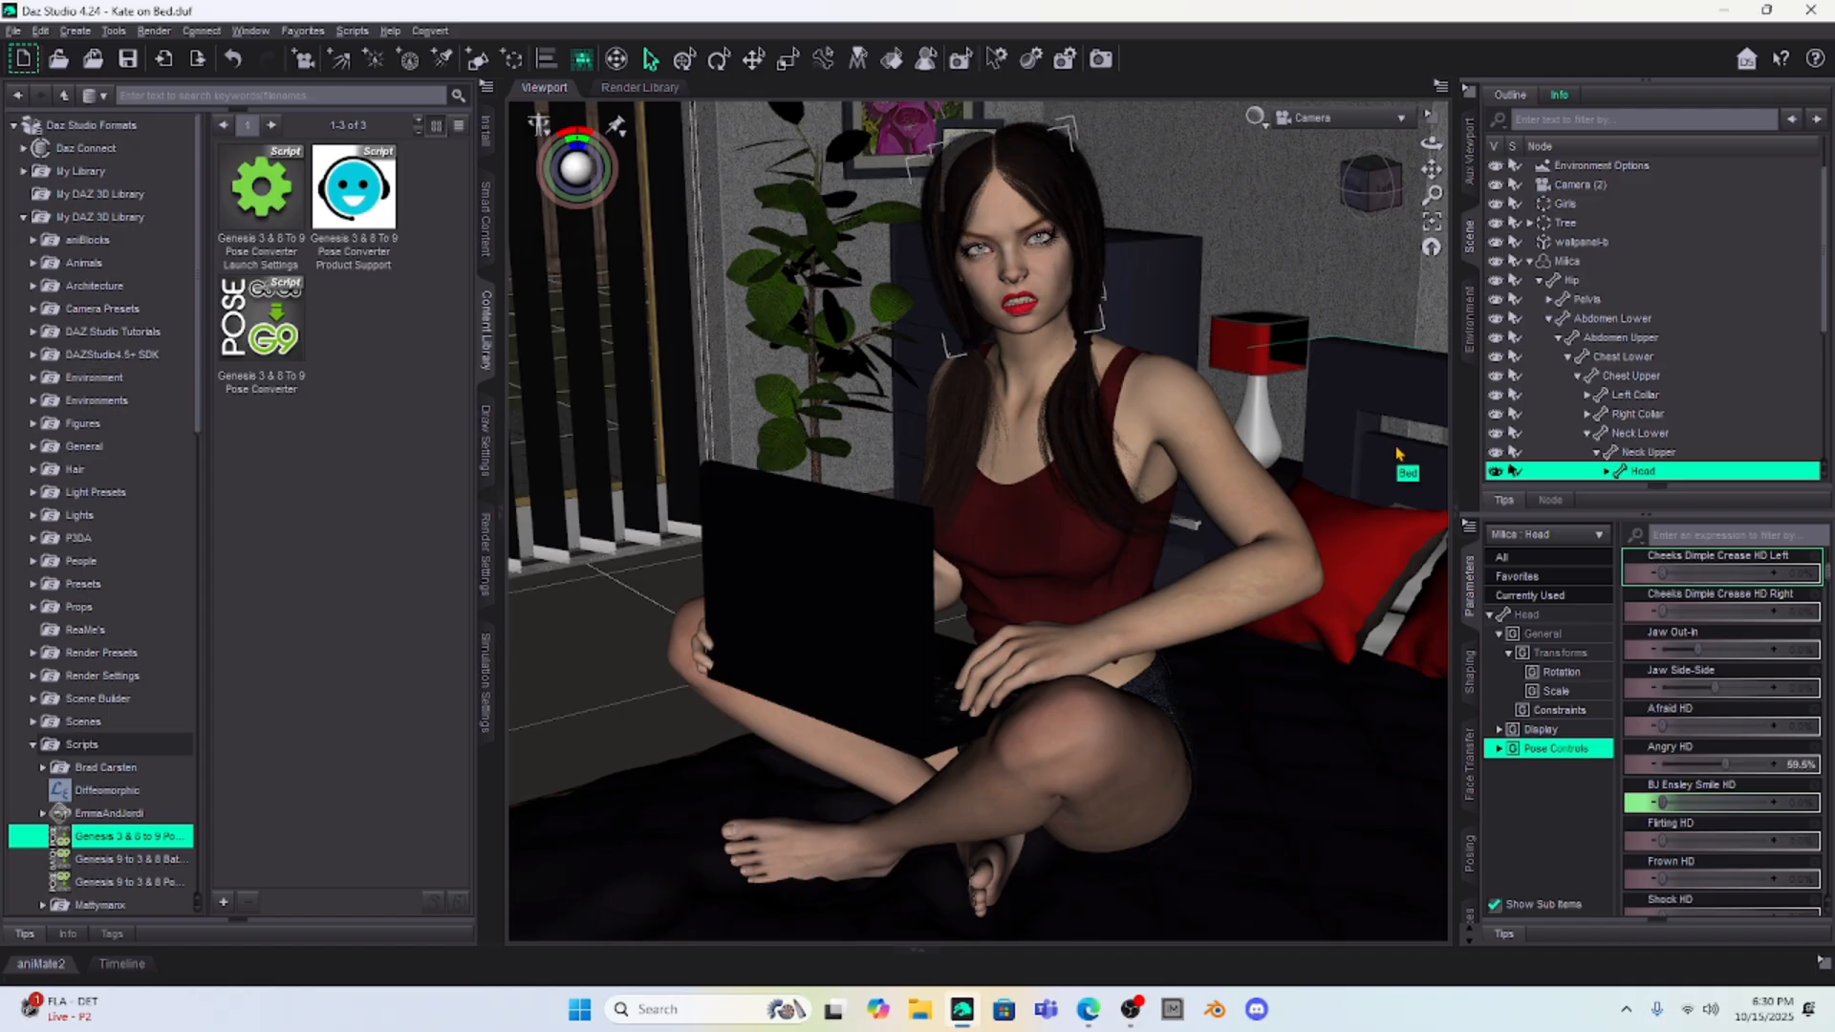
mouse_move(1398, 454)
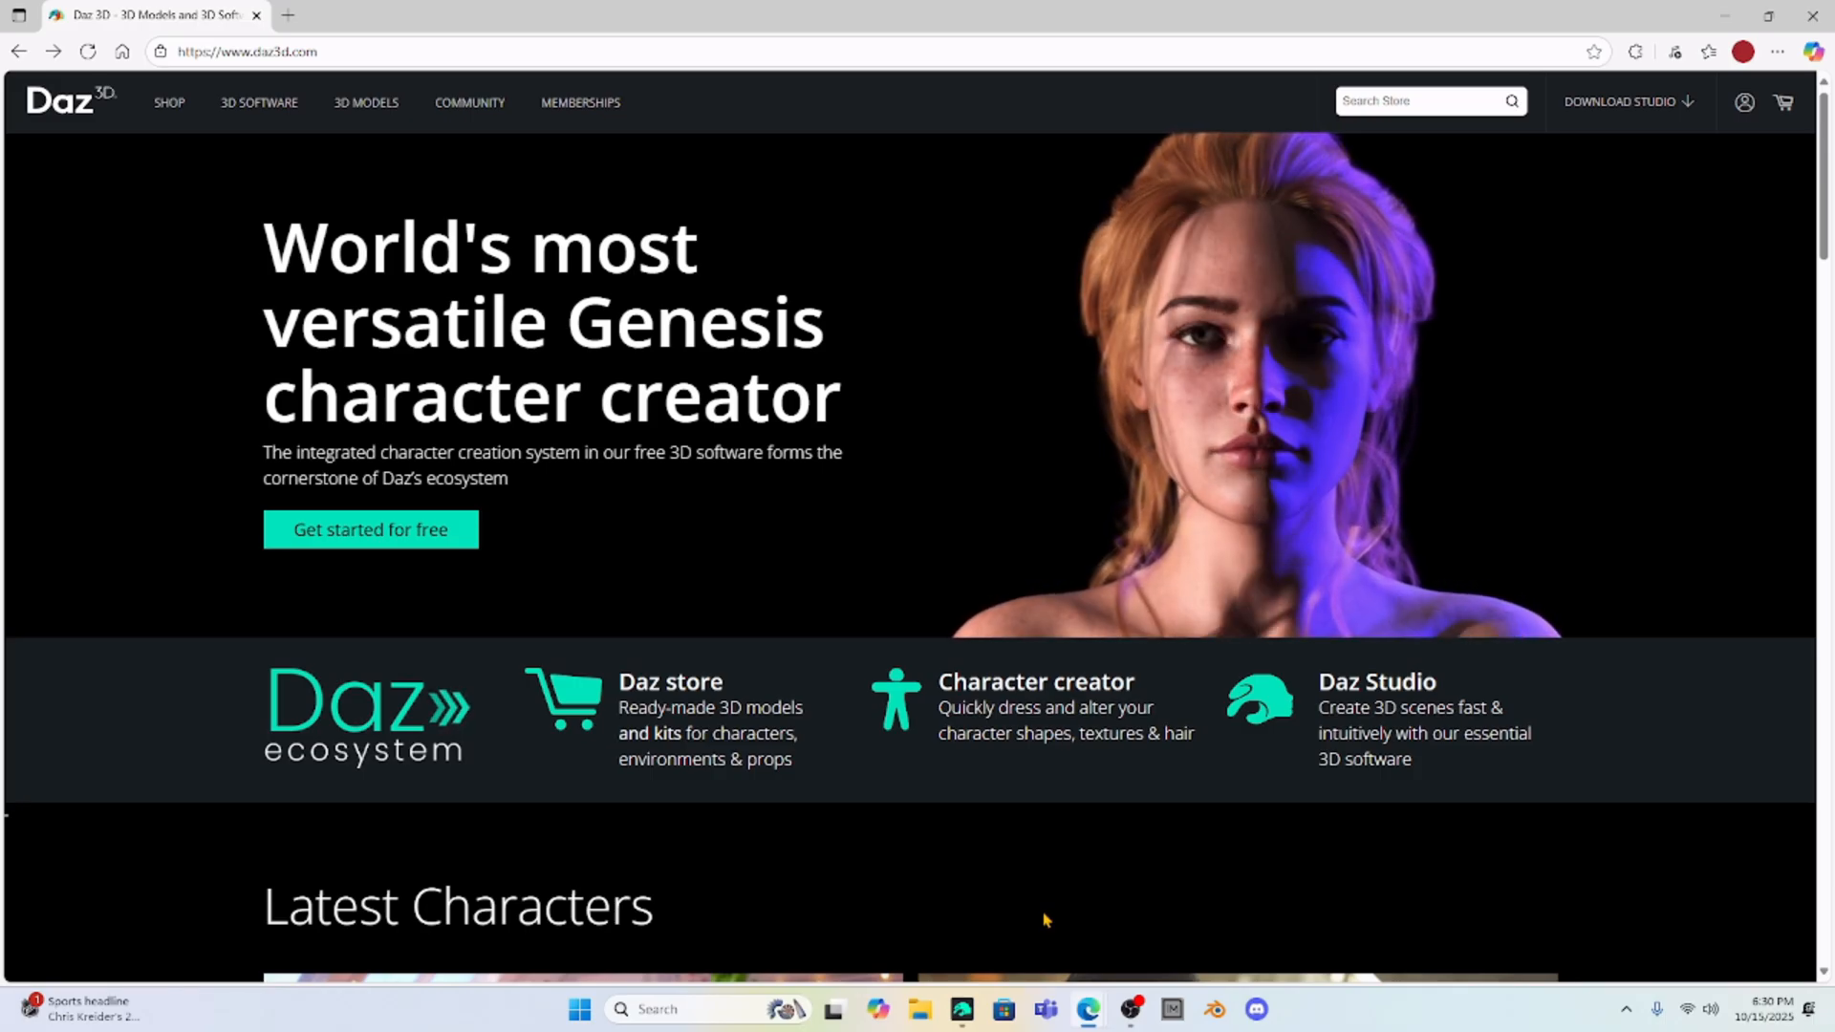
mouse_move(194, 354)
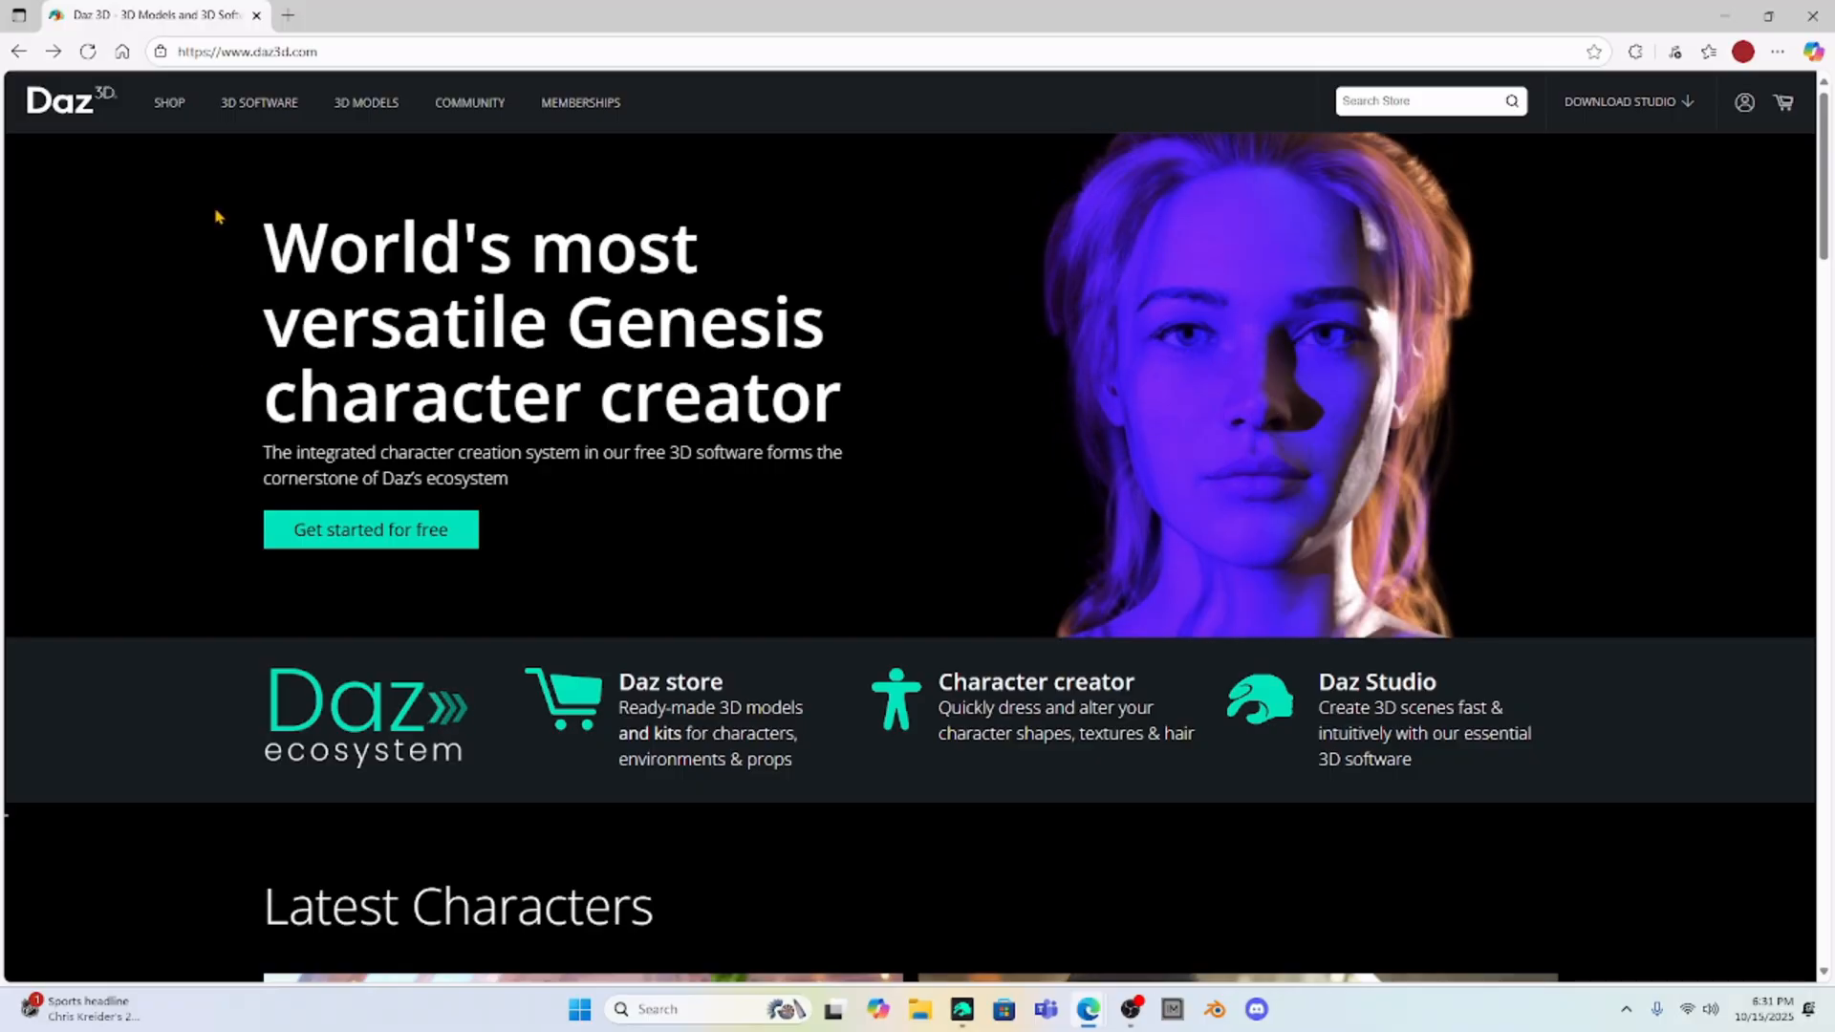
click(259, 104)
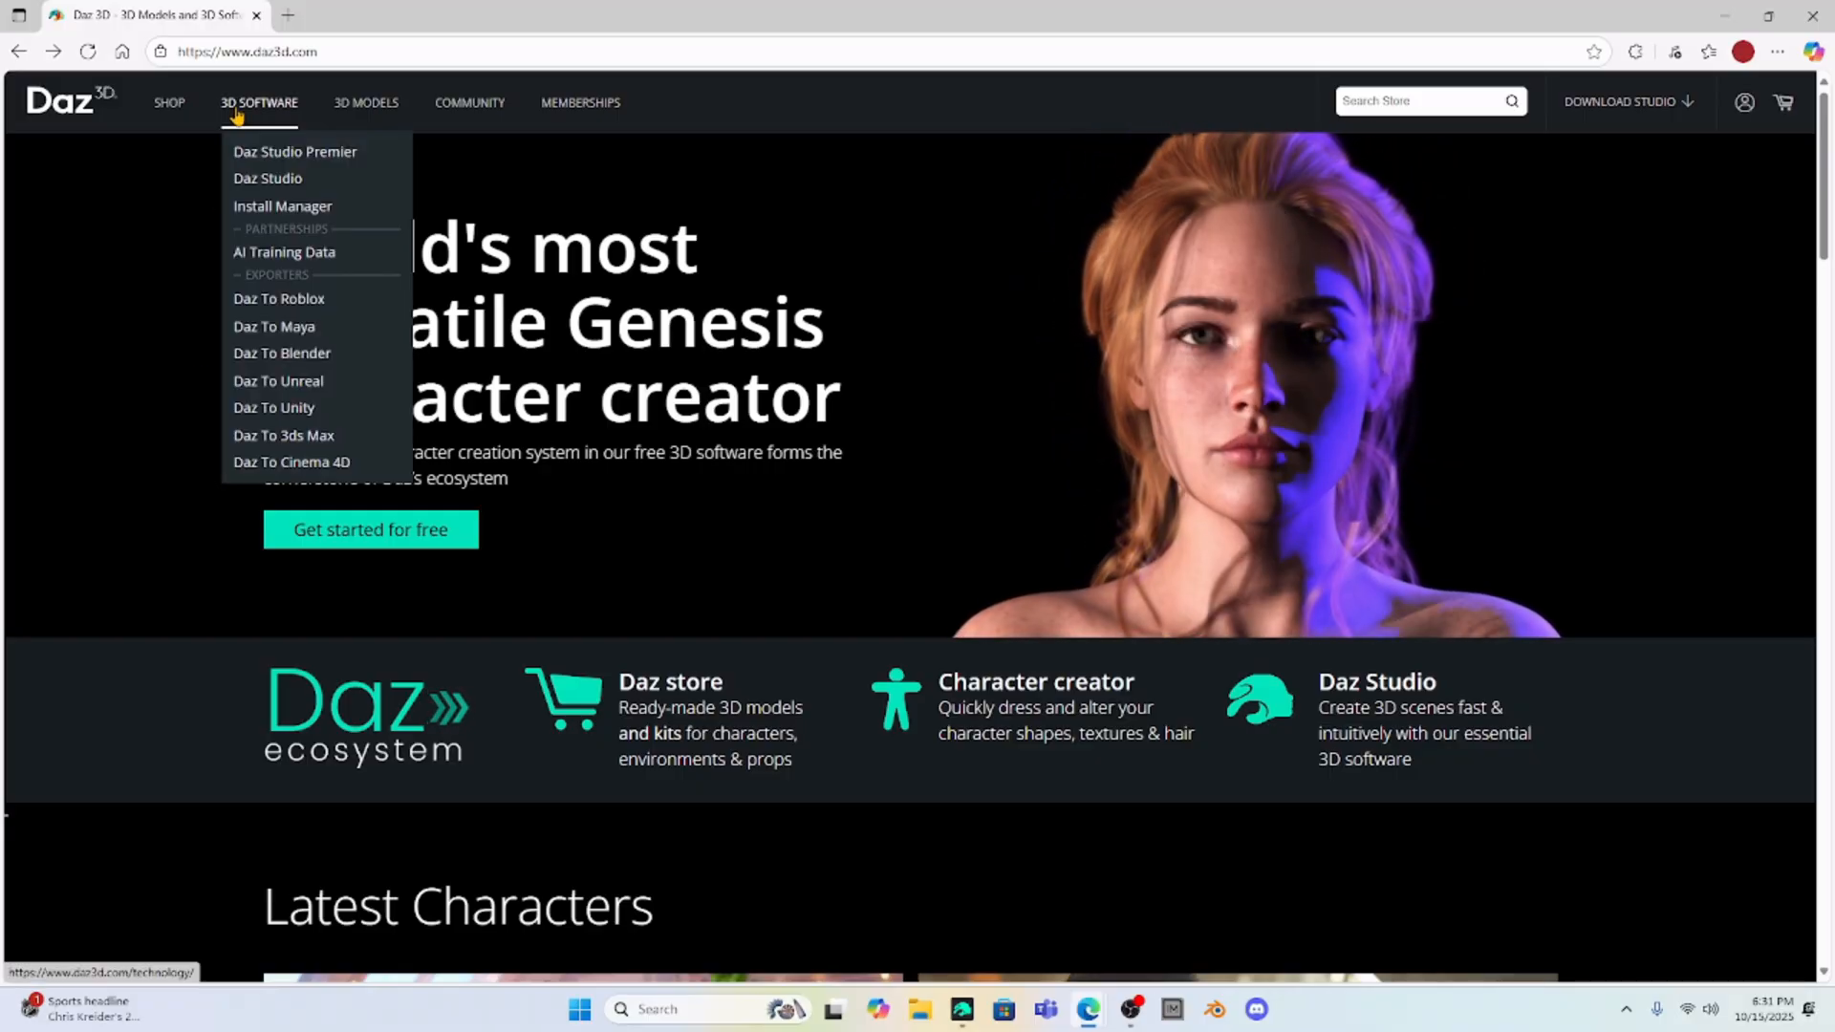
mouse_move(281, 207)
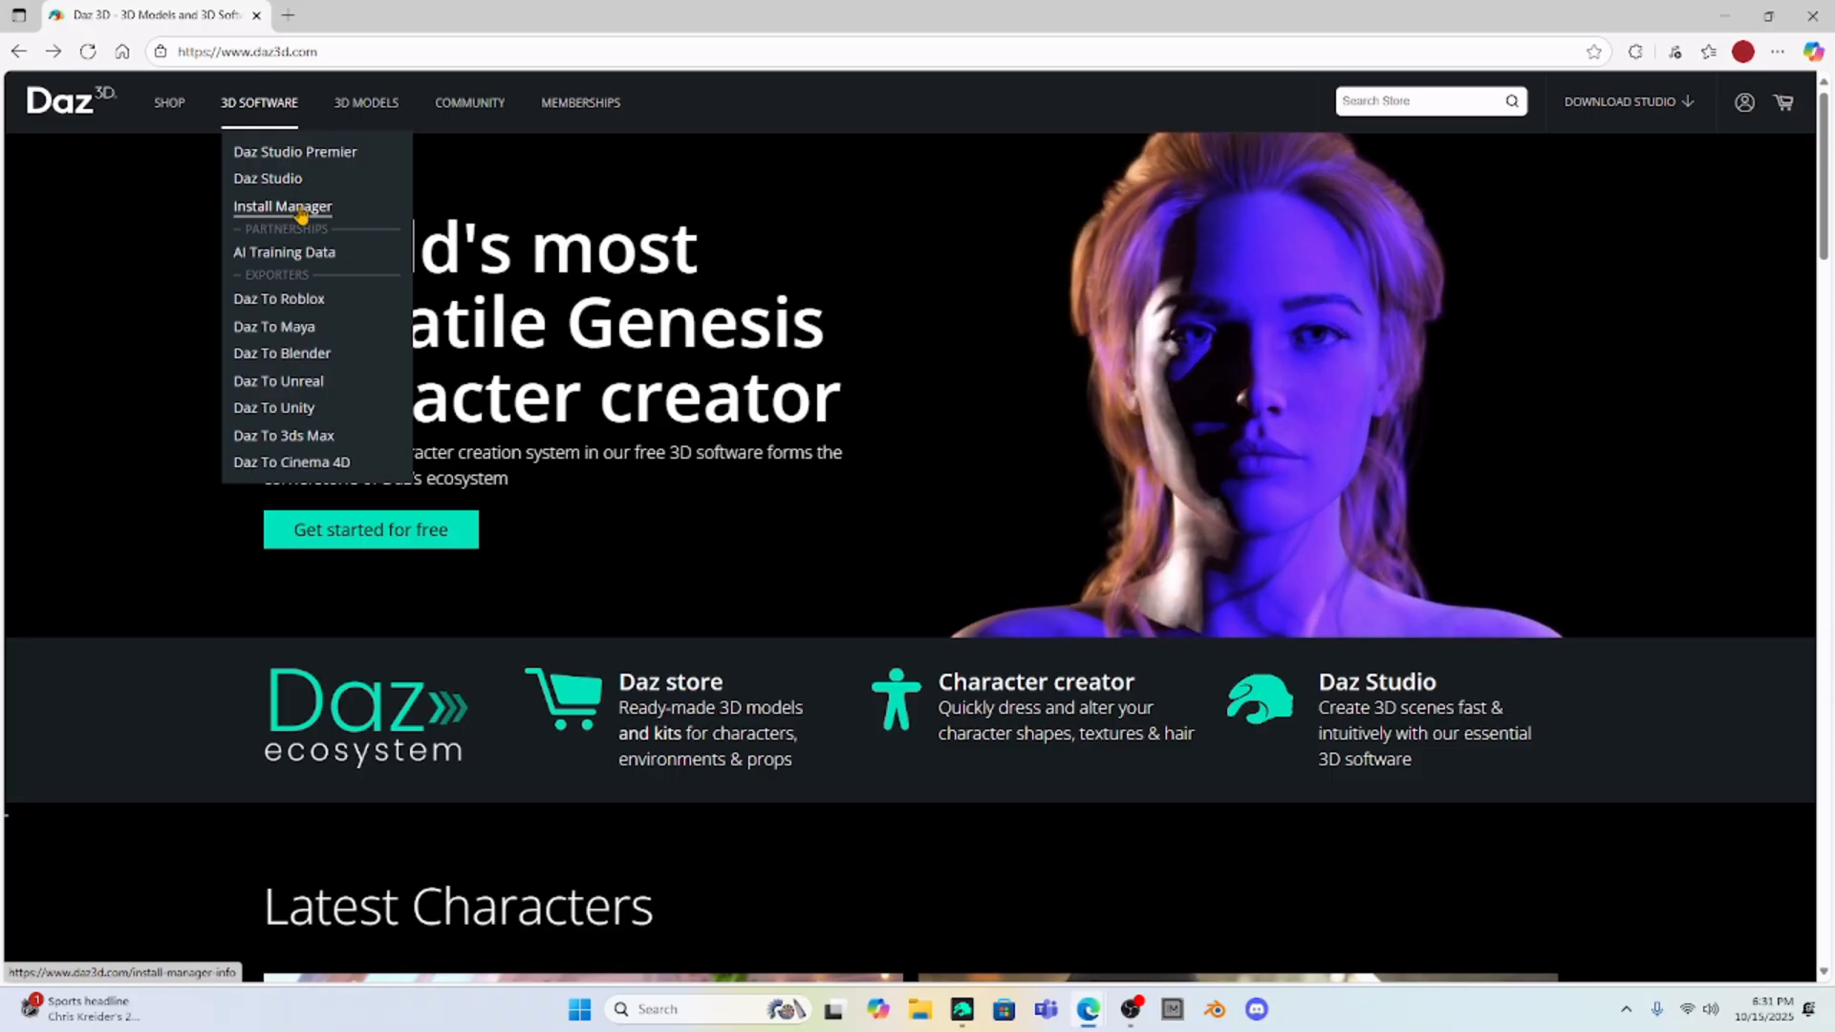
click(281, 206)
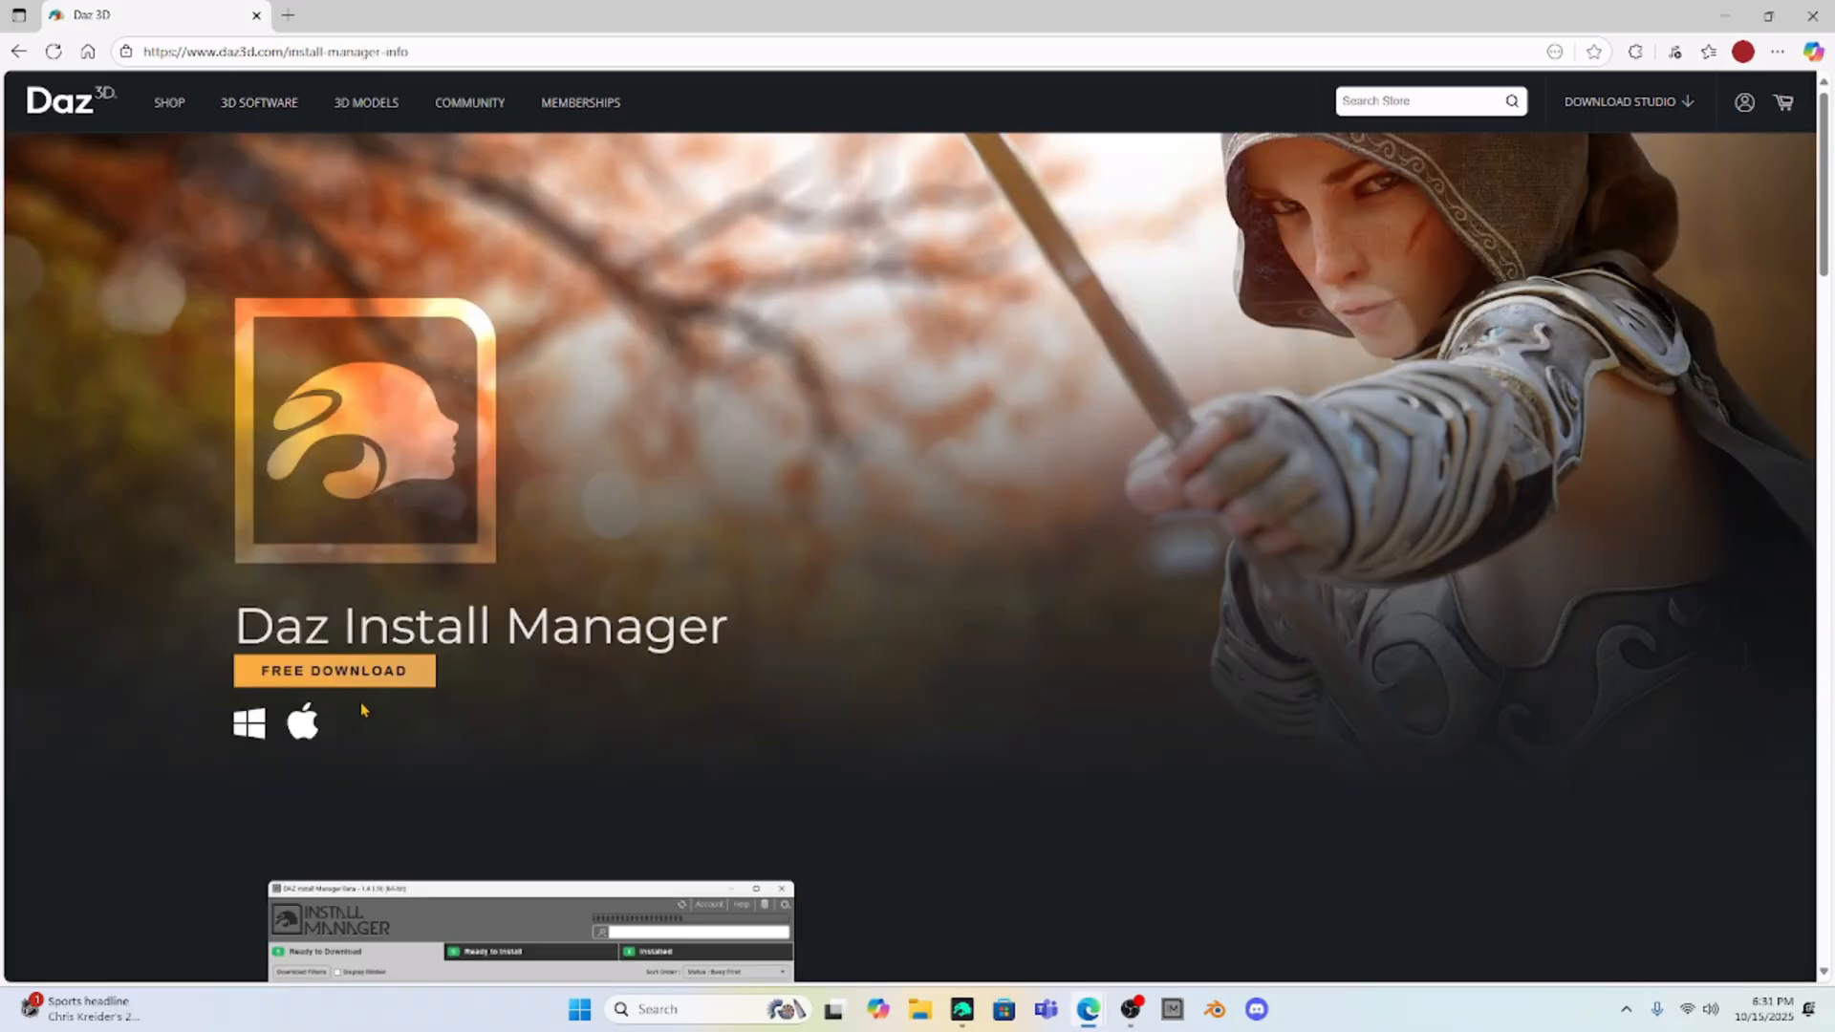
mouse_move(342, 678)
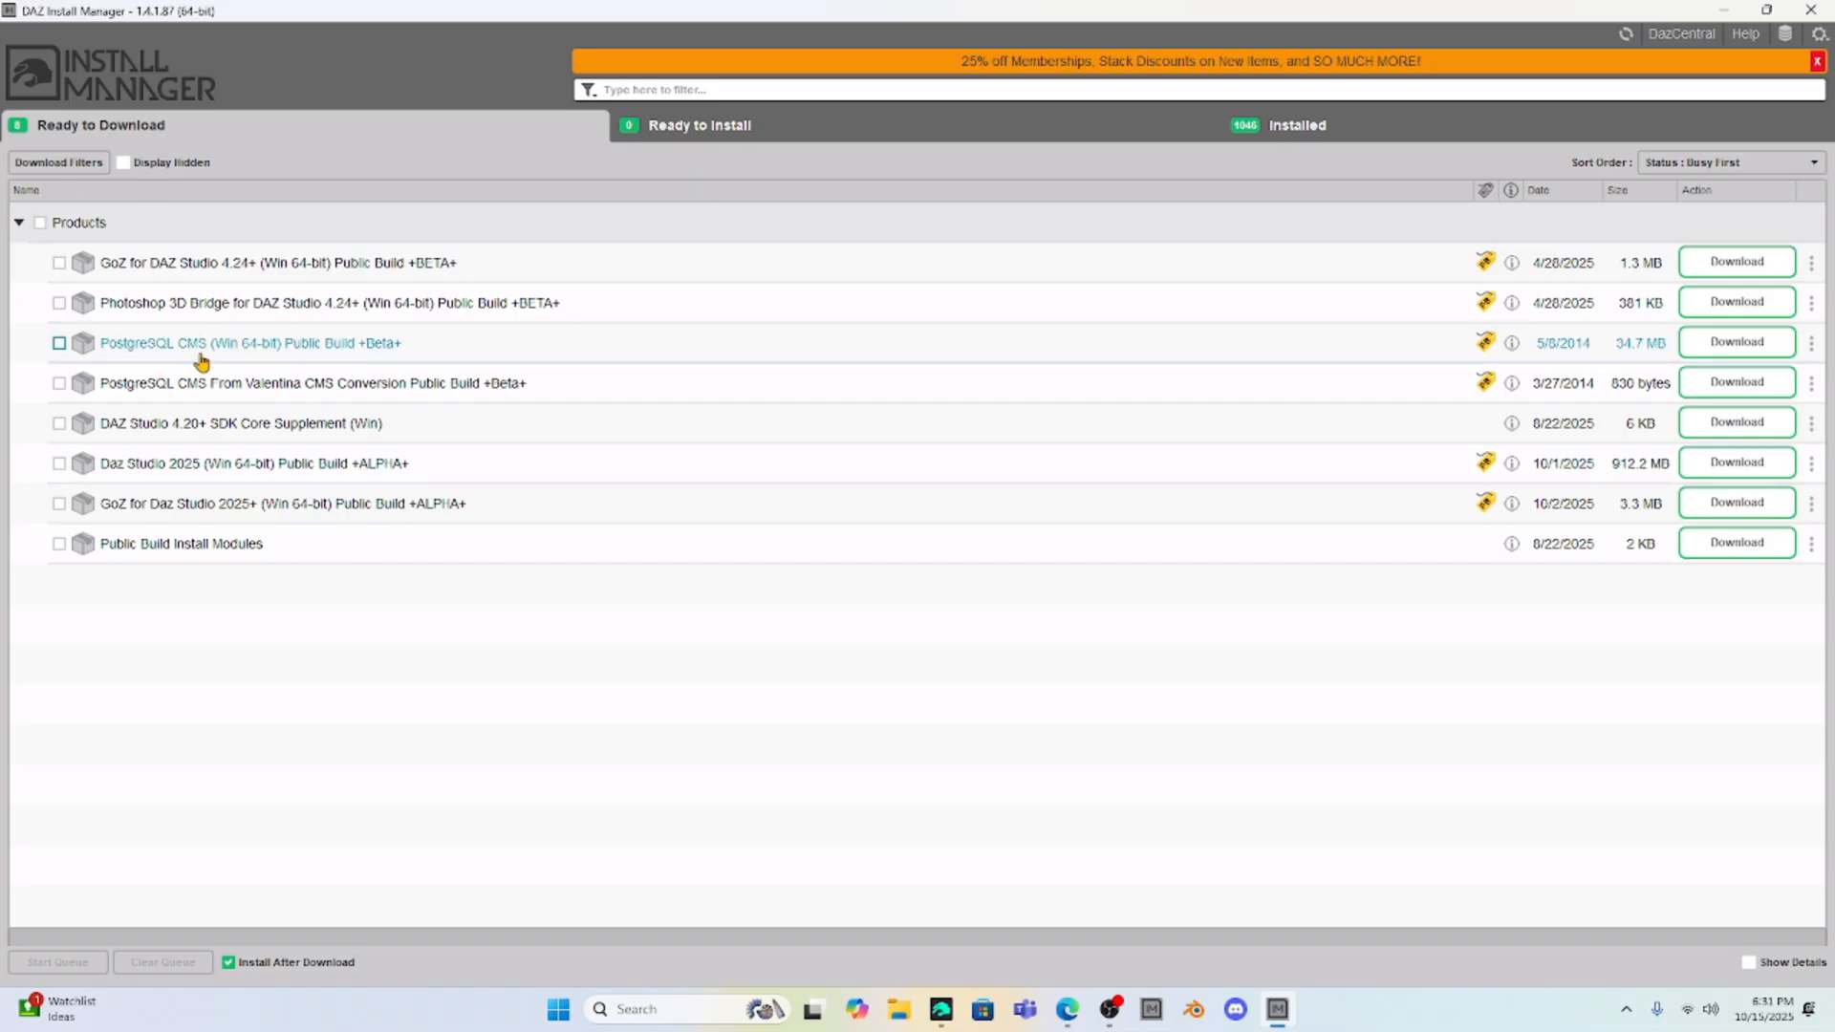
mouse_move(652, 819)
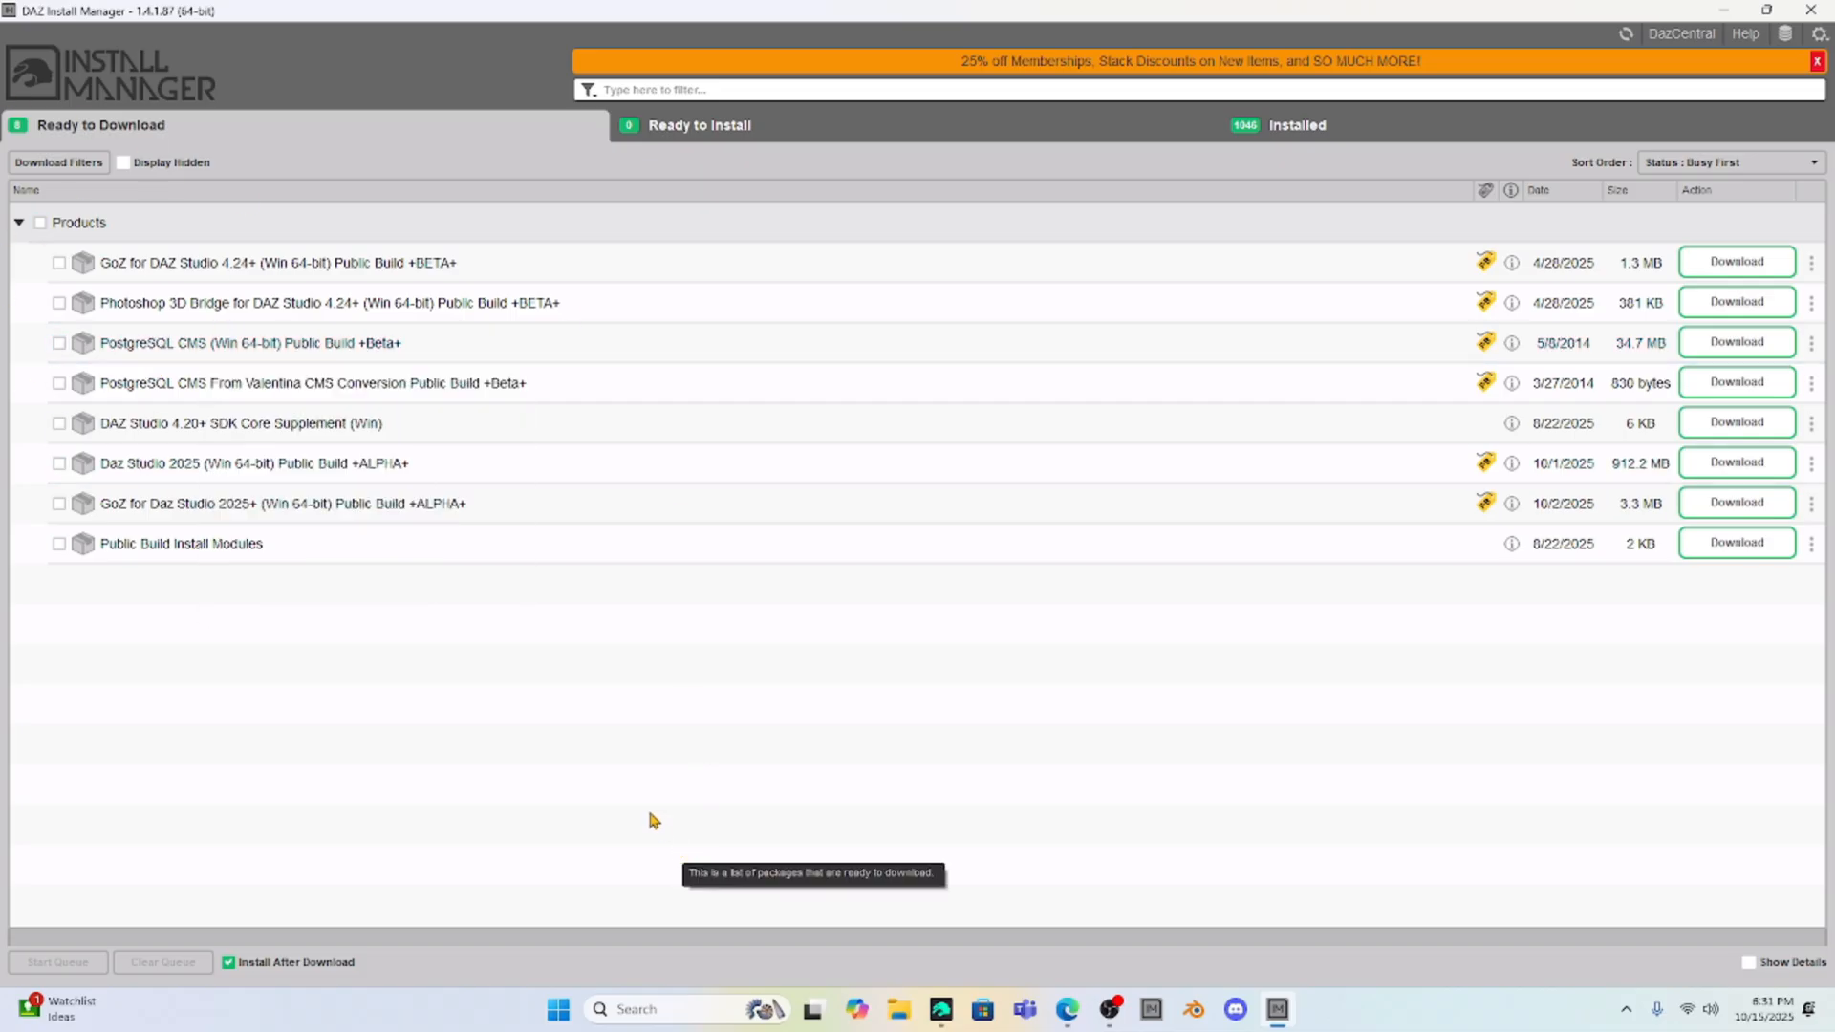
mouse_move(623, 790)
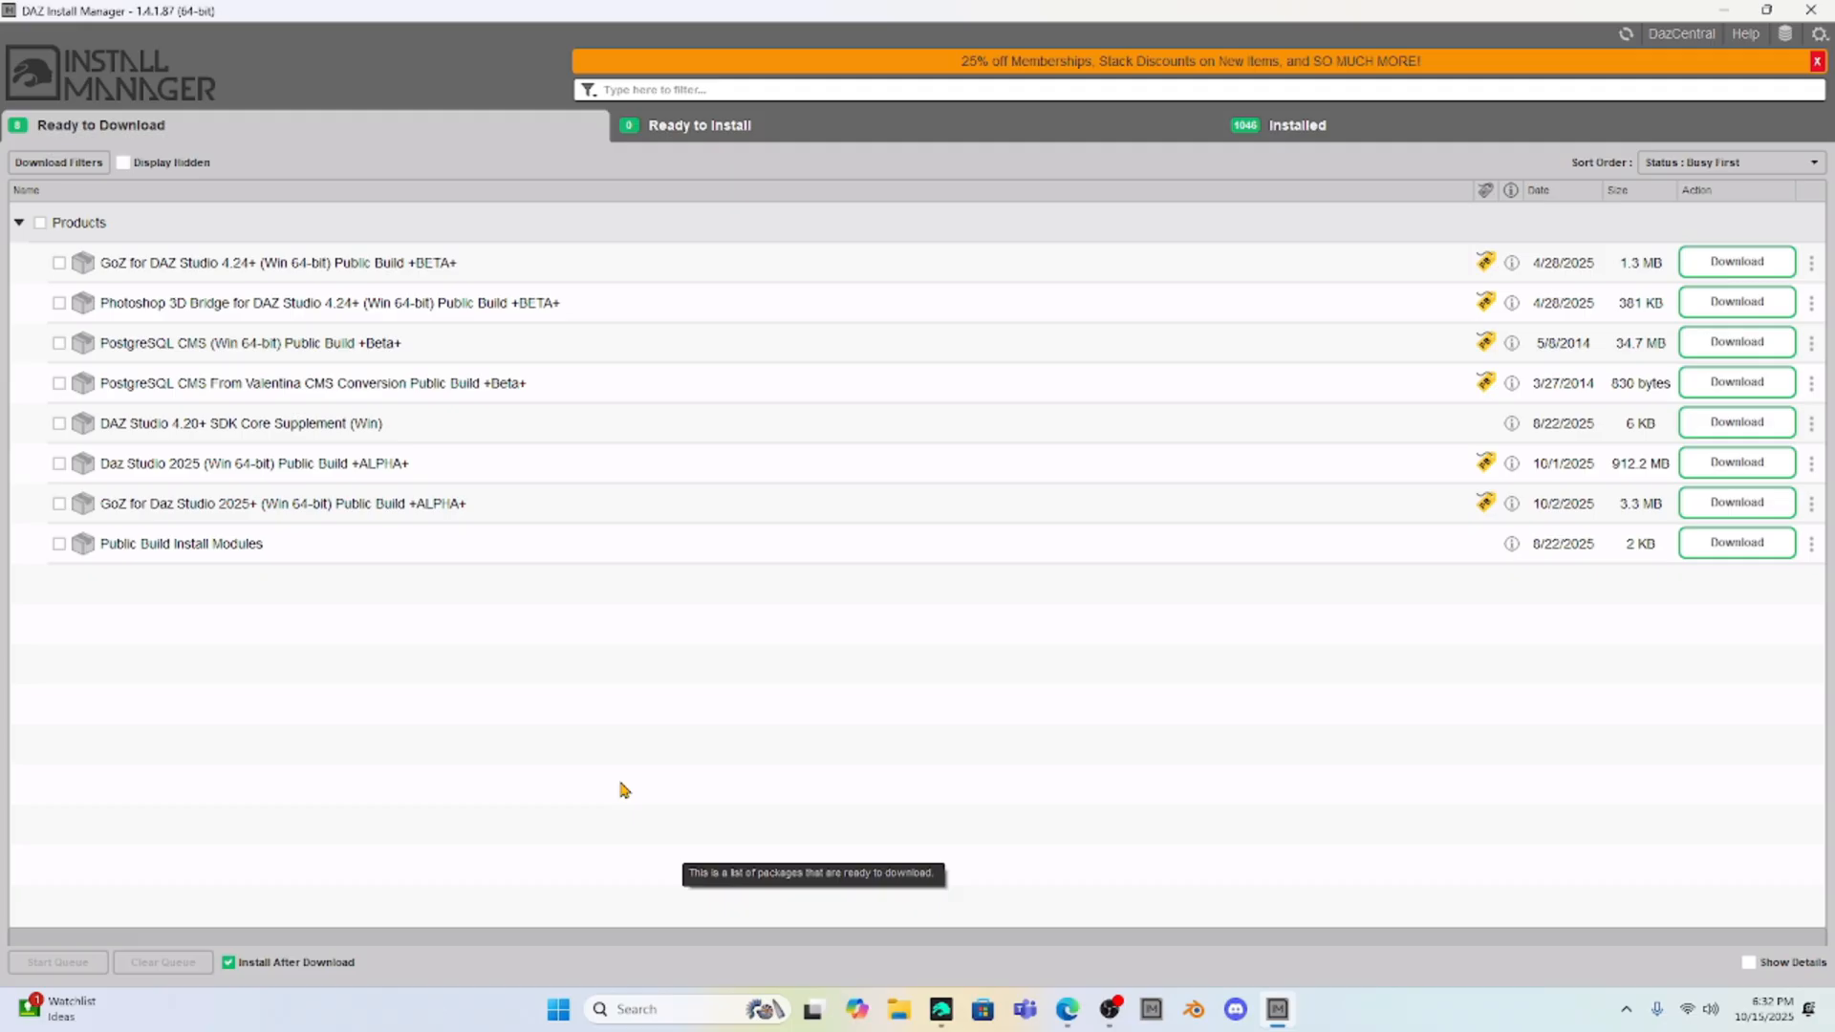
mouse_move(1474, 484)
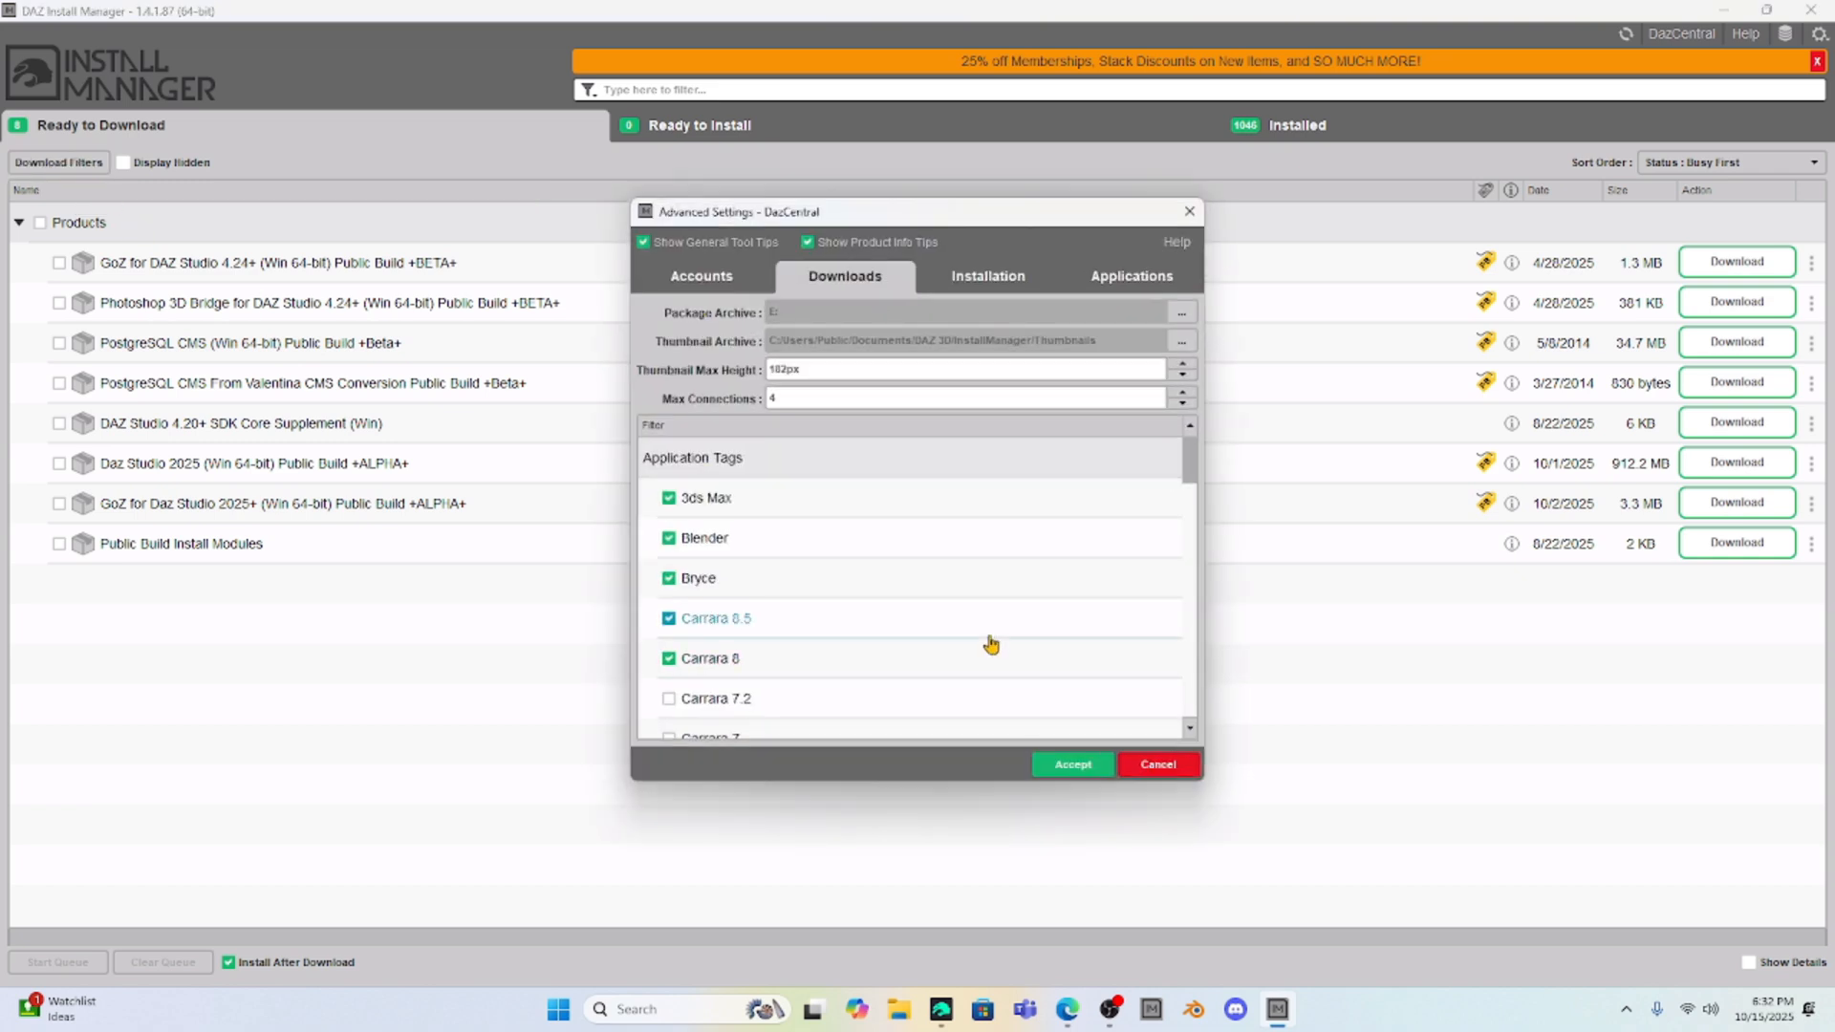
scroll(down, 3)
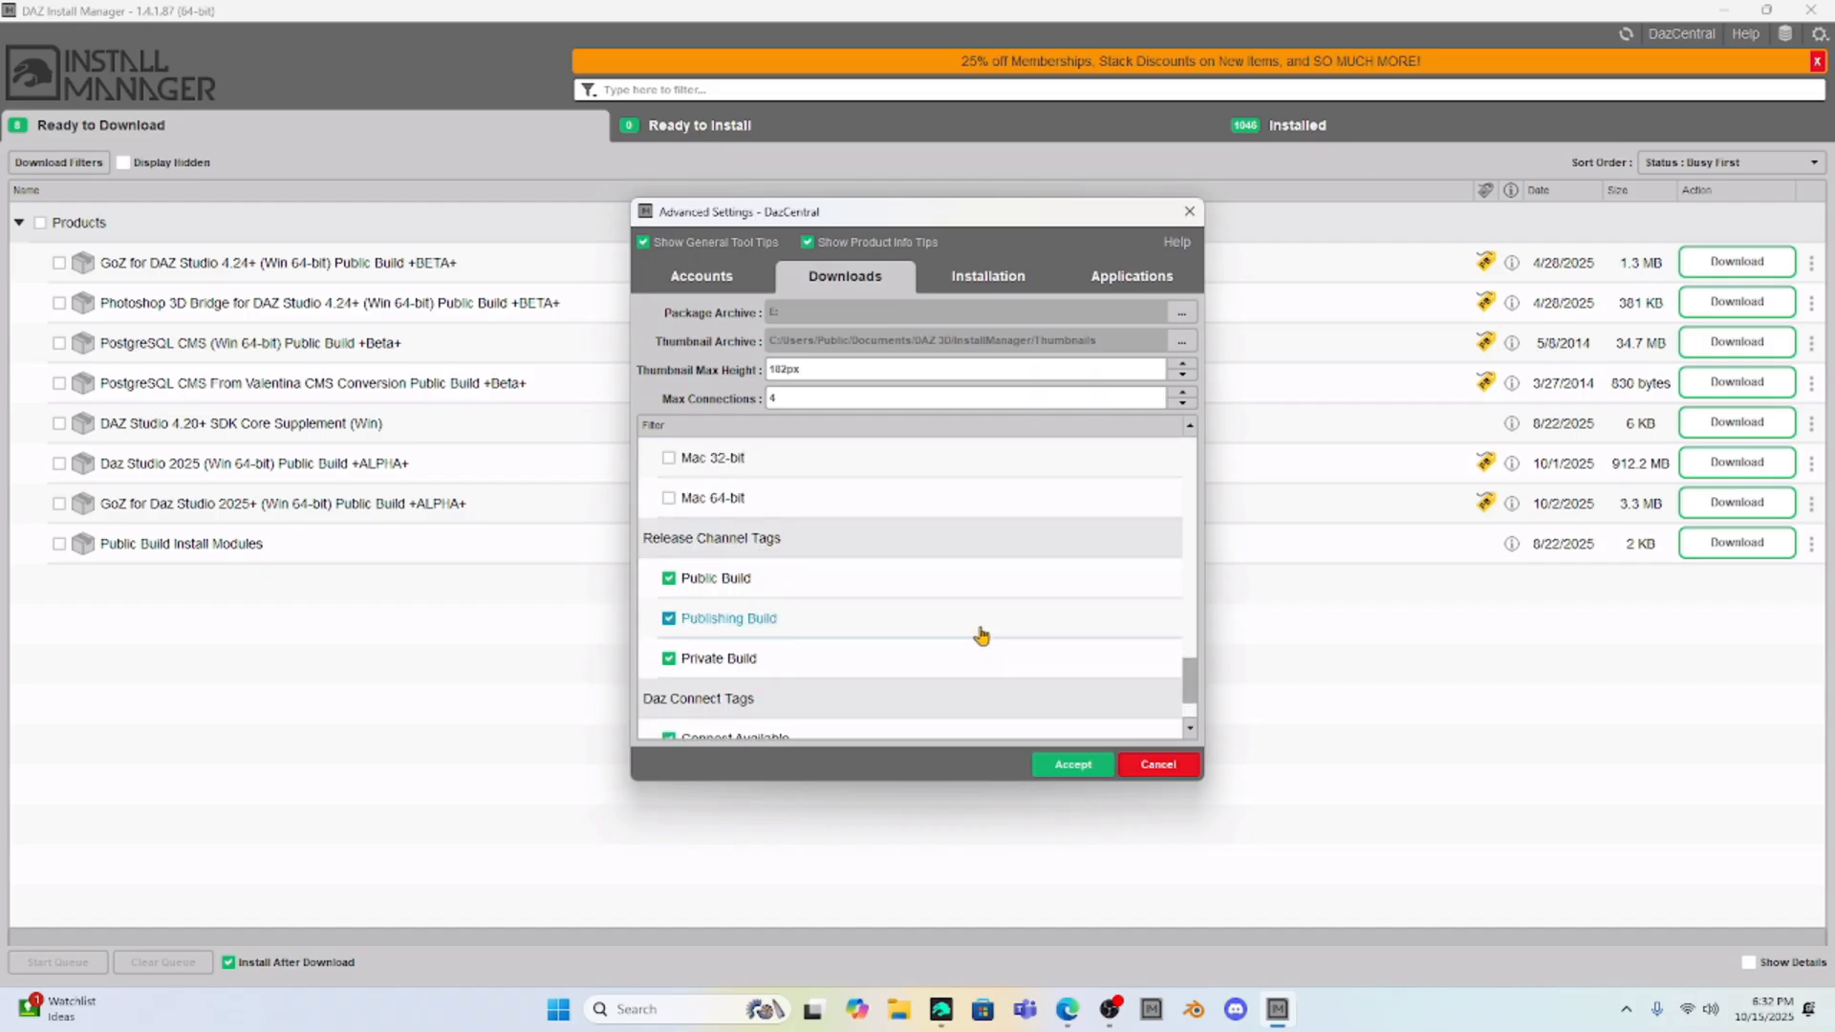
mouse_move(645, 547)
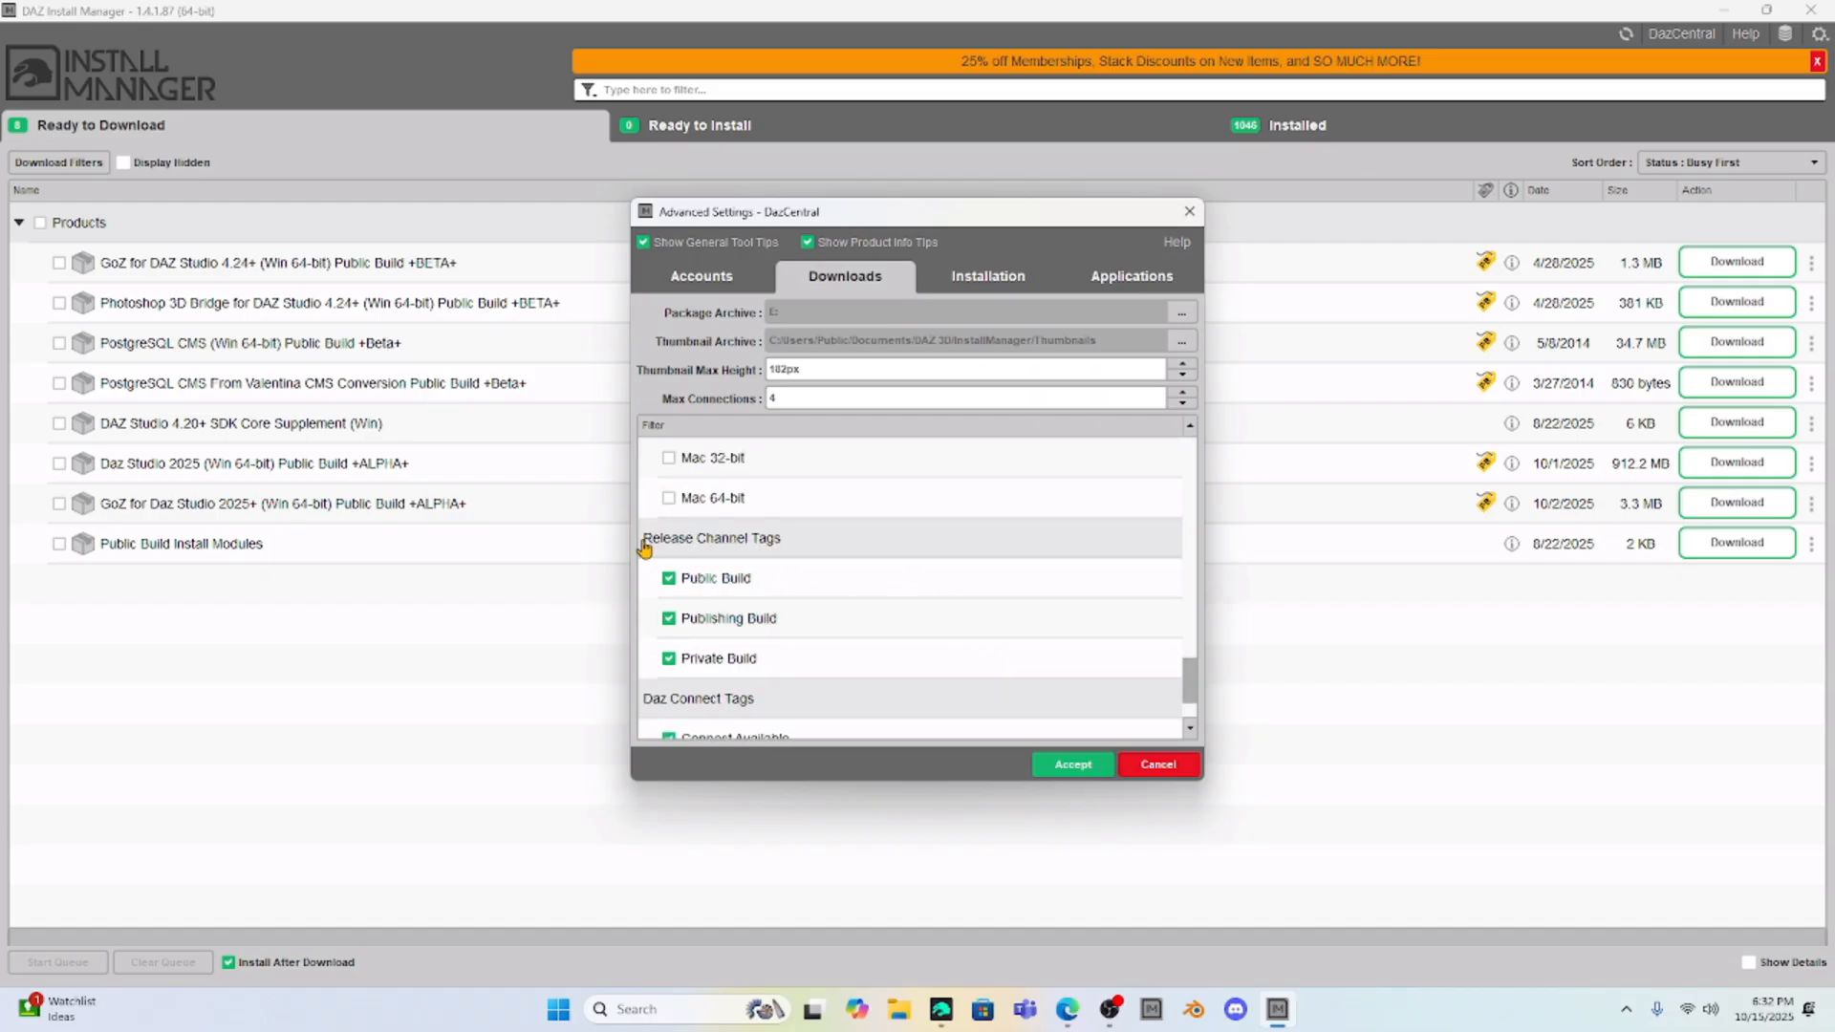
mouse_move(719, 585)
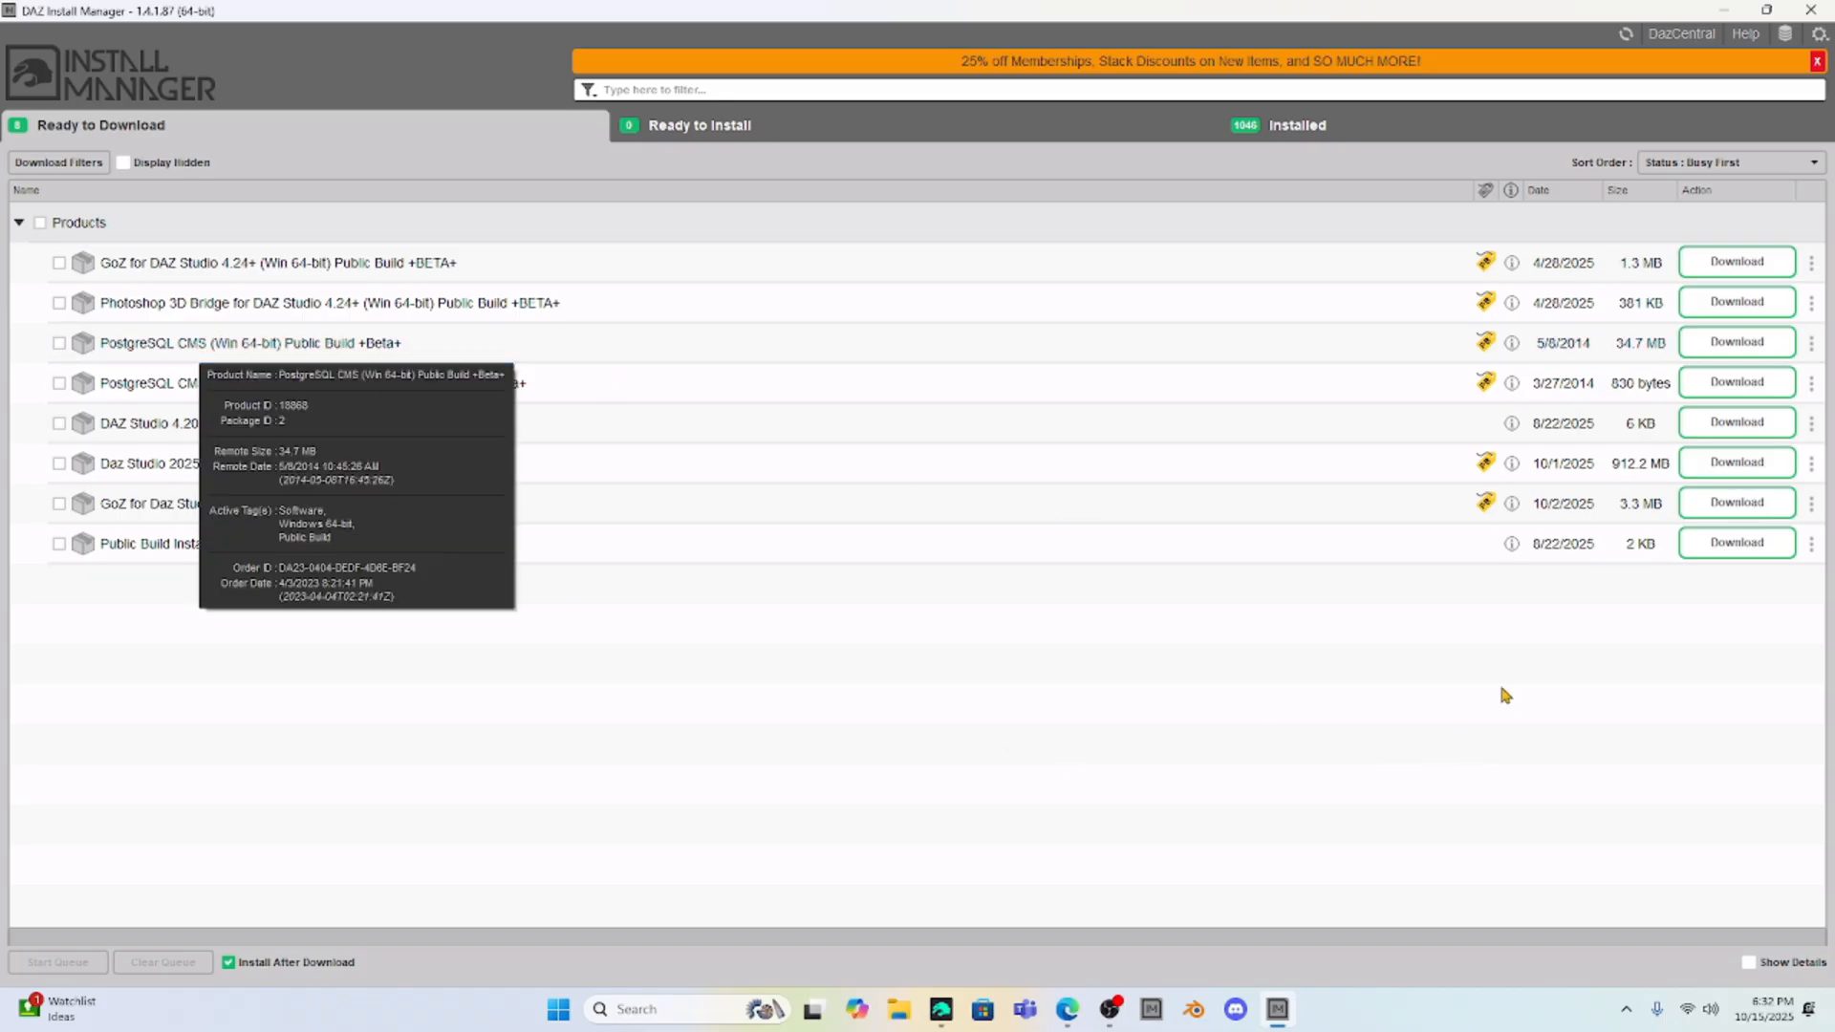
mouse_move(392, 543)
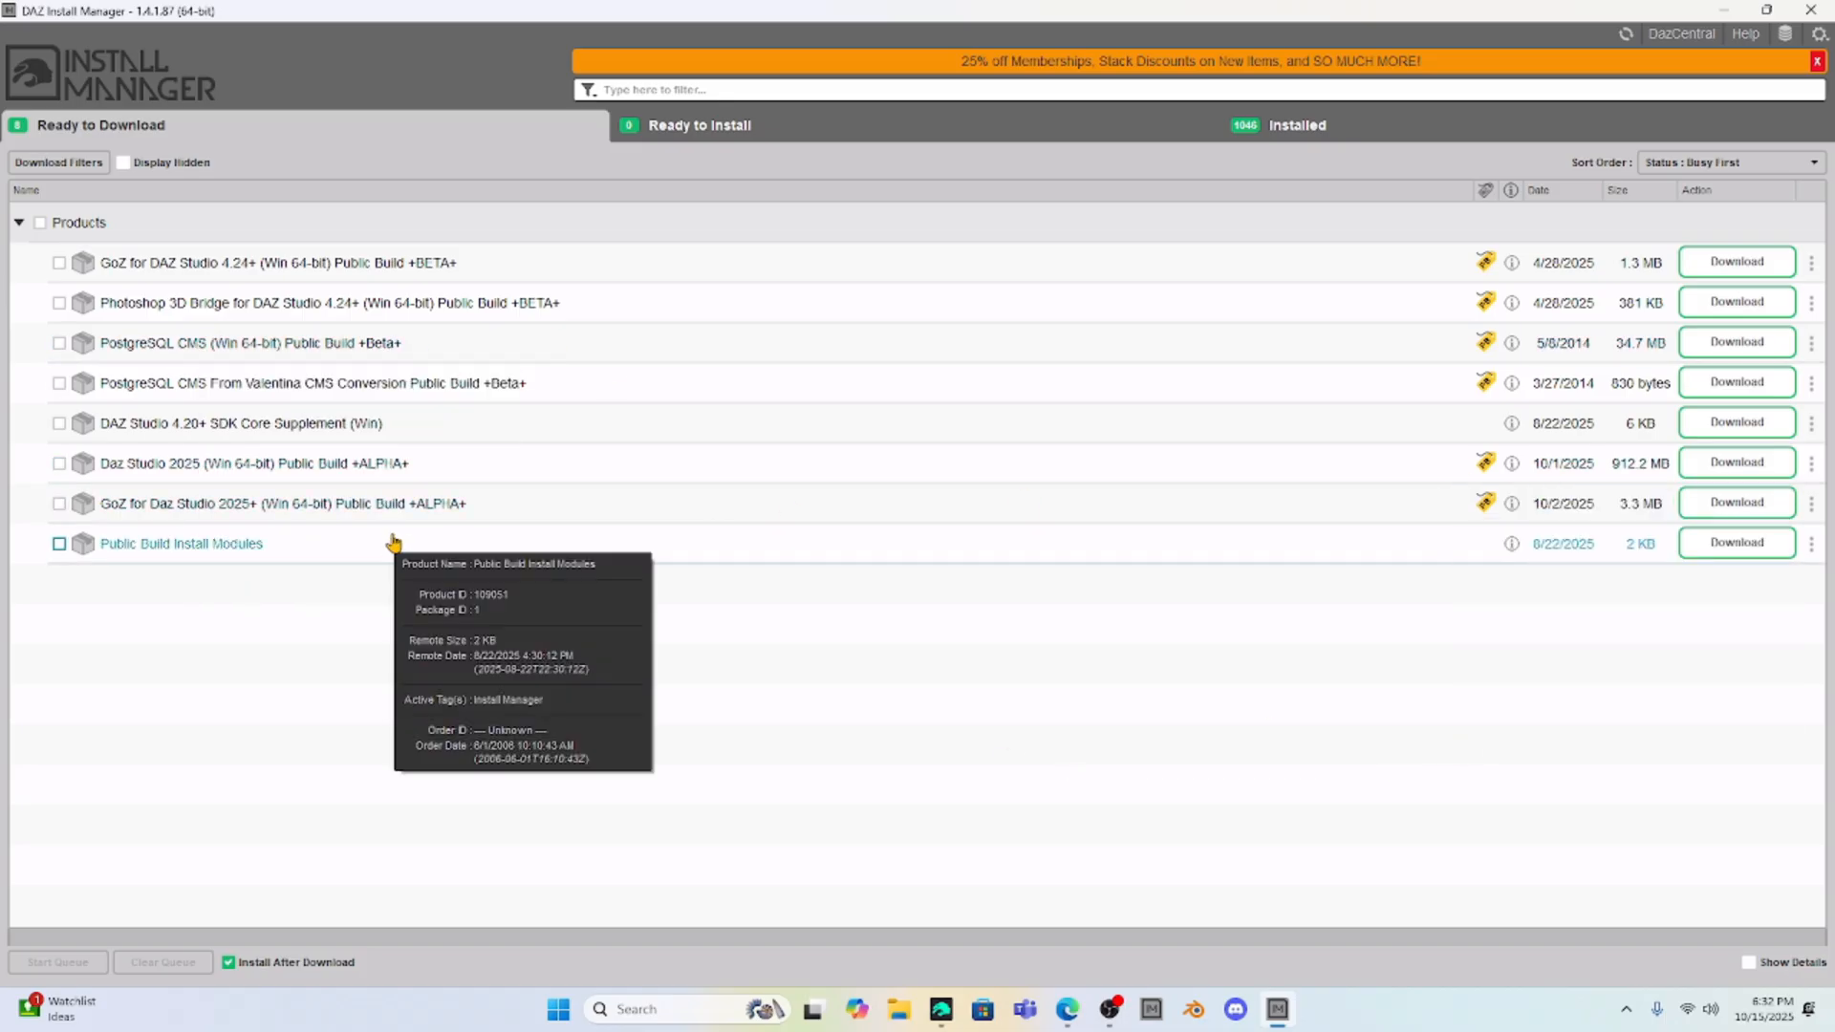
mouse_move(324, 717)
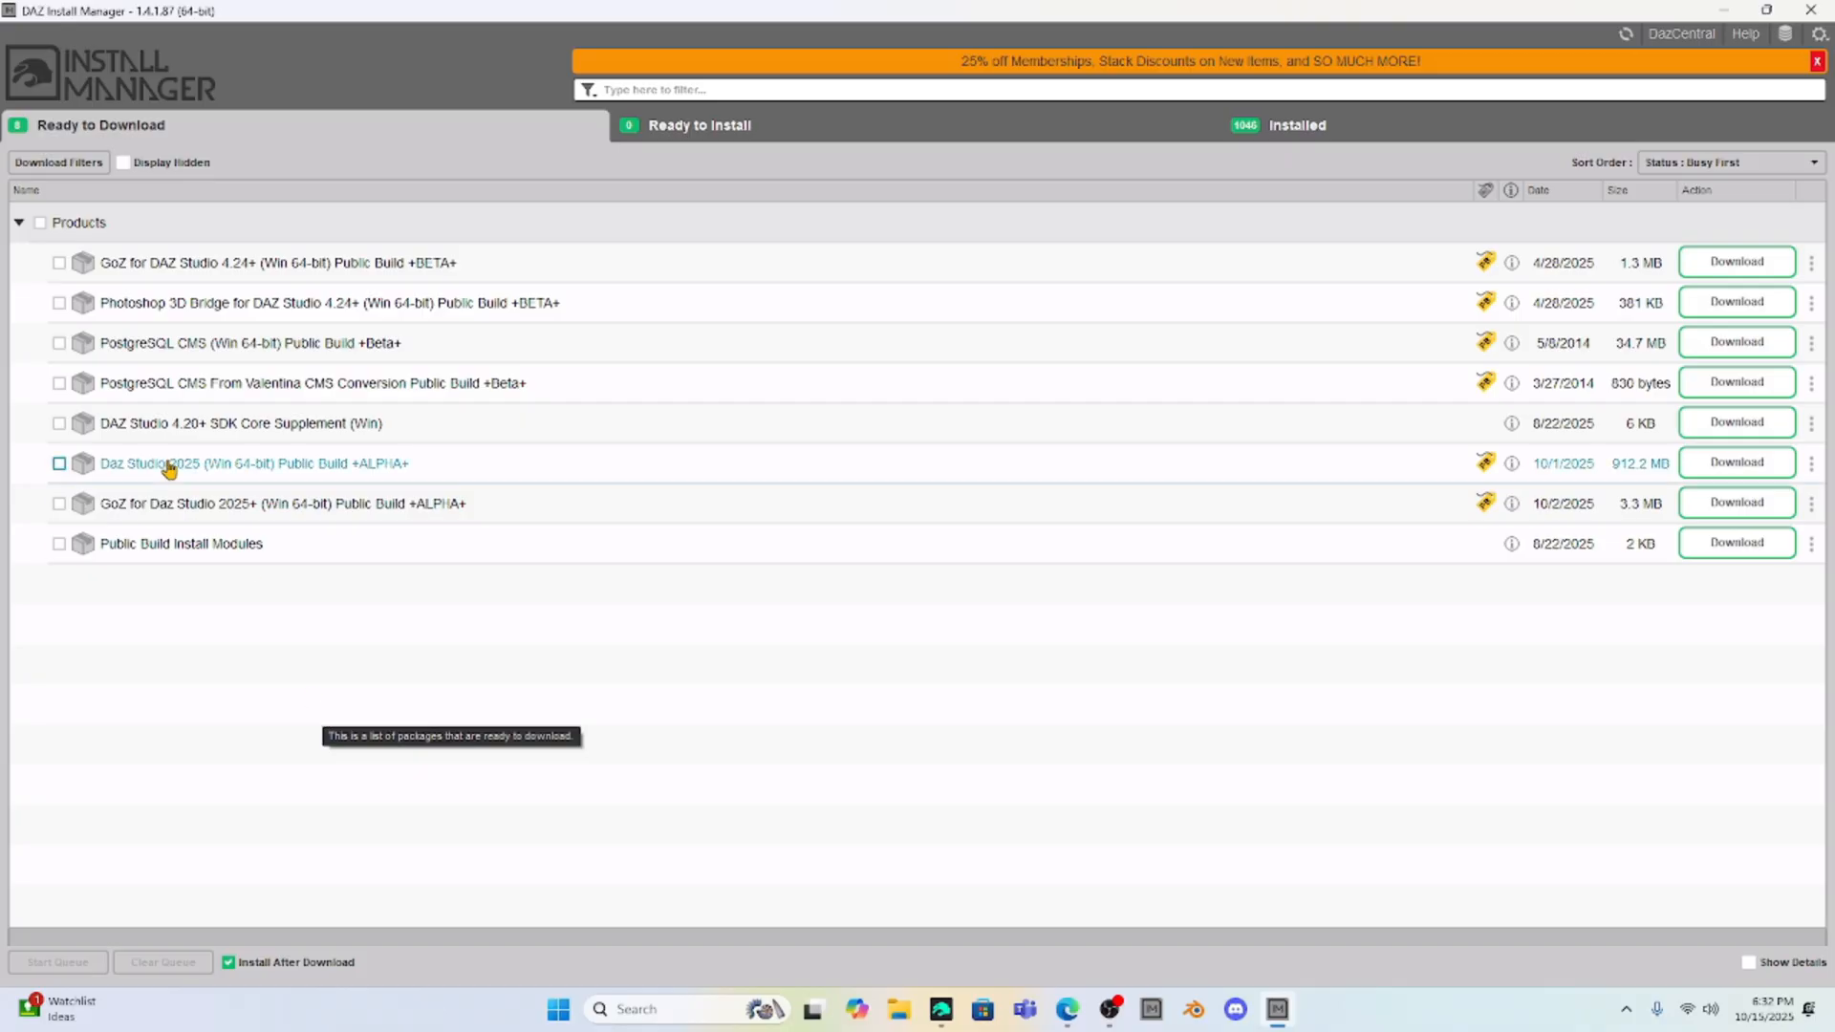
mouse_move(334, 488)
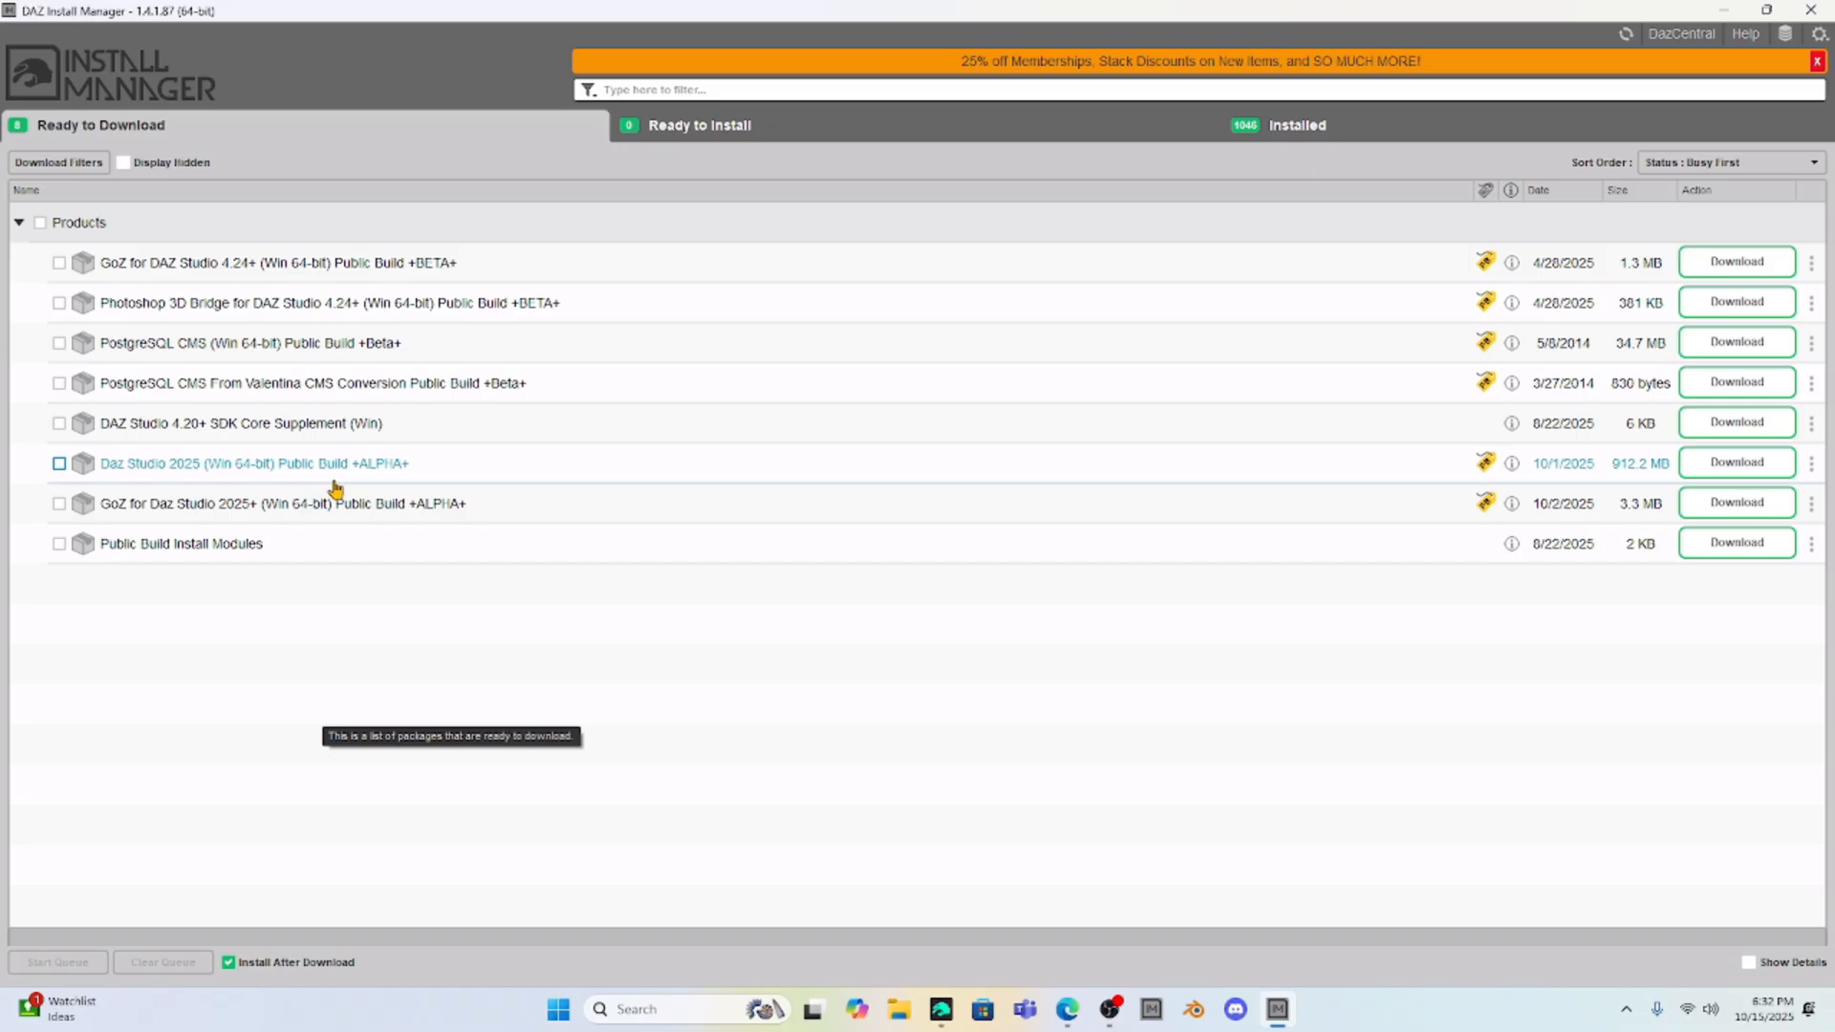
mouse_move(348, 470)
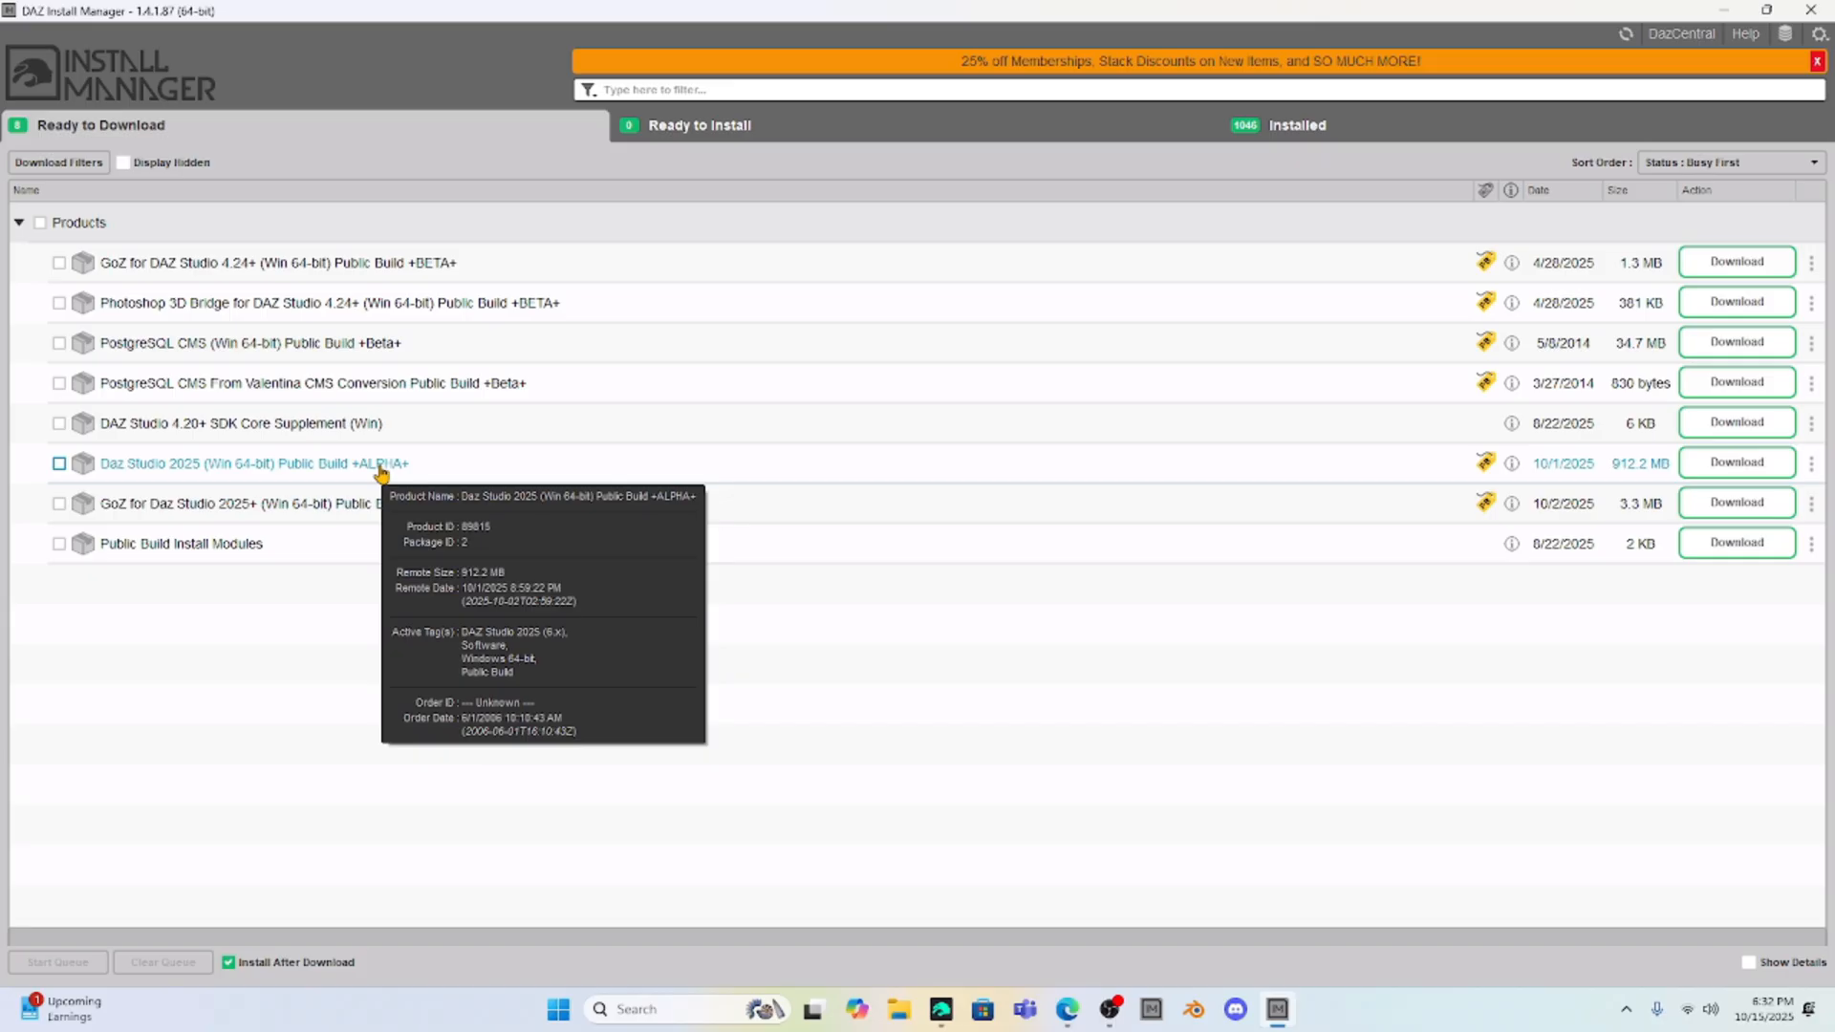
mouse_move(363, 482)
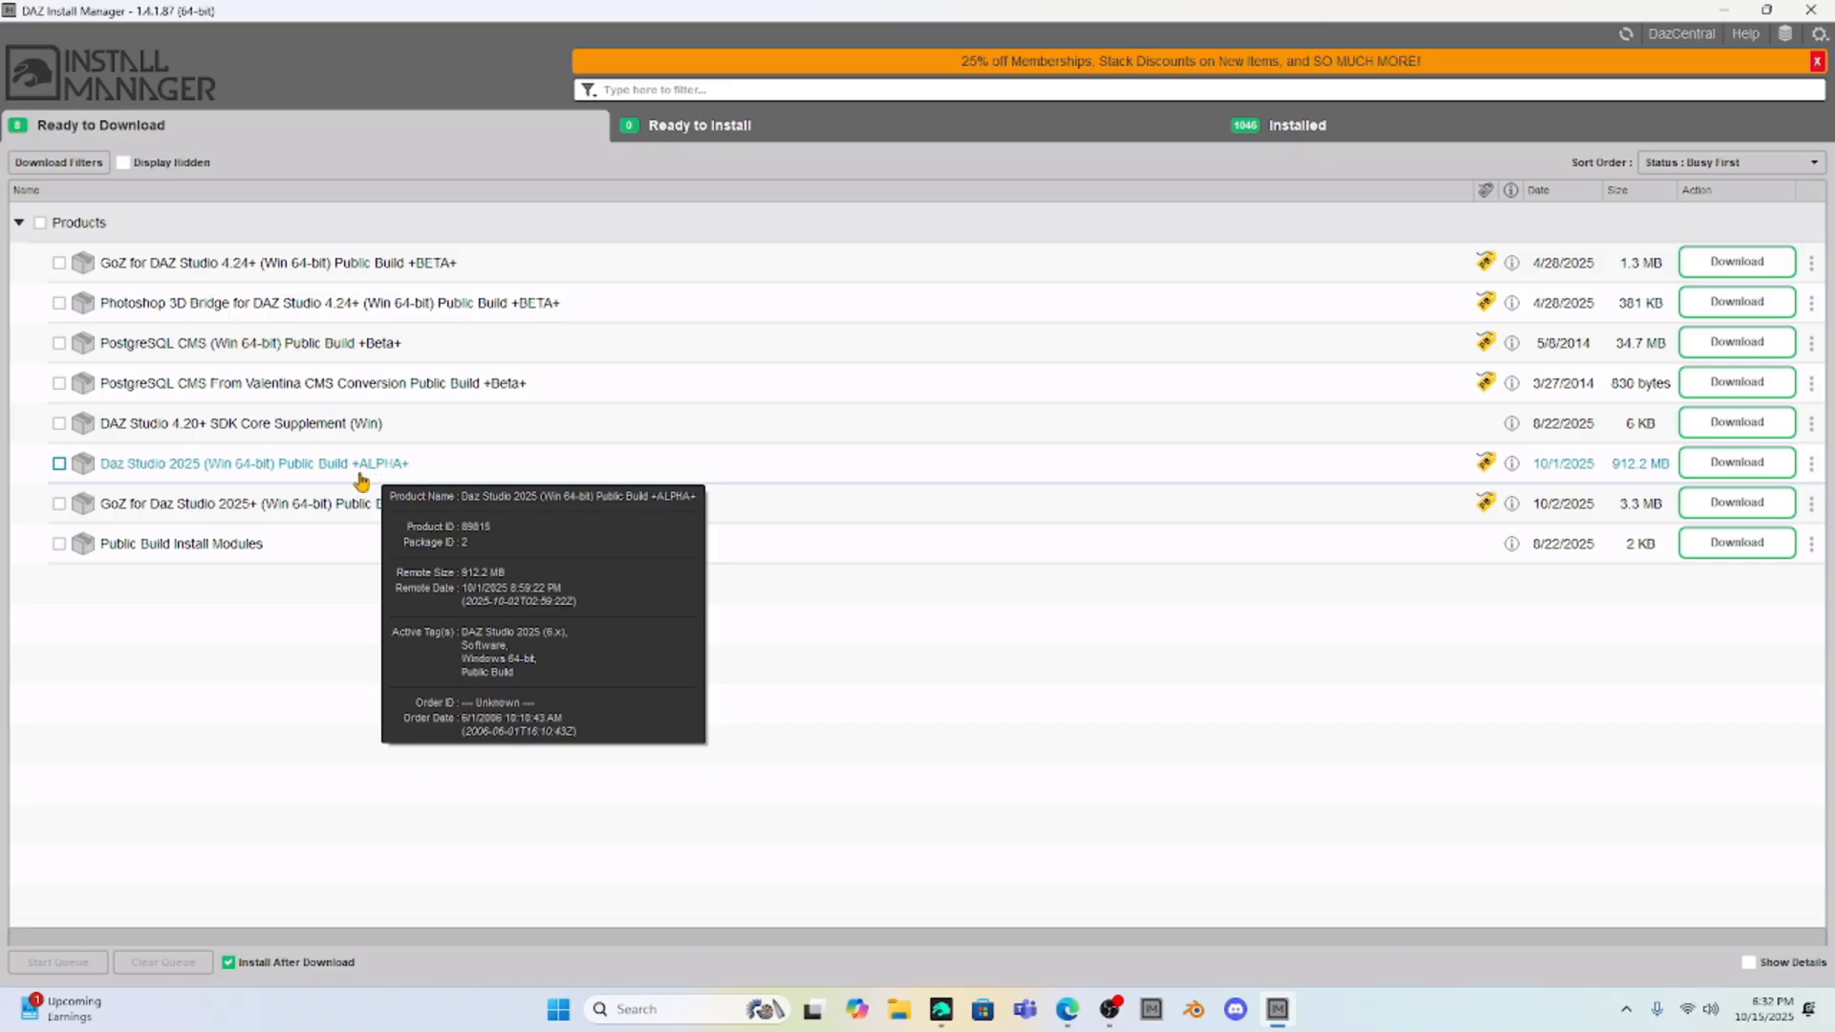
mouse_move(205, 720)
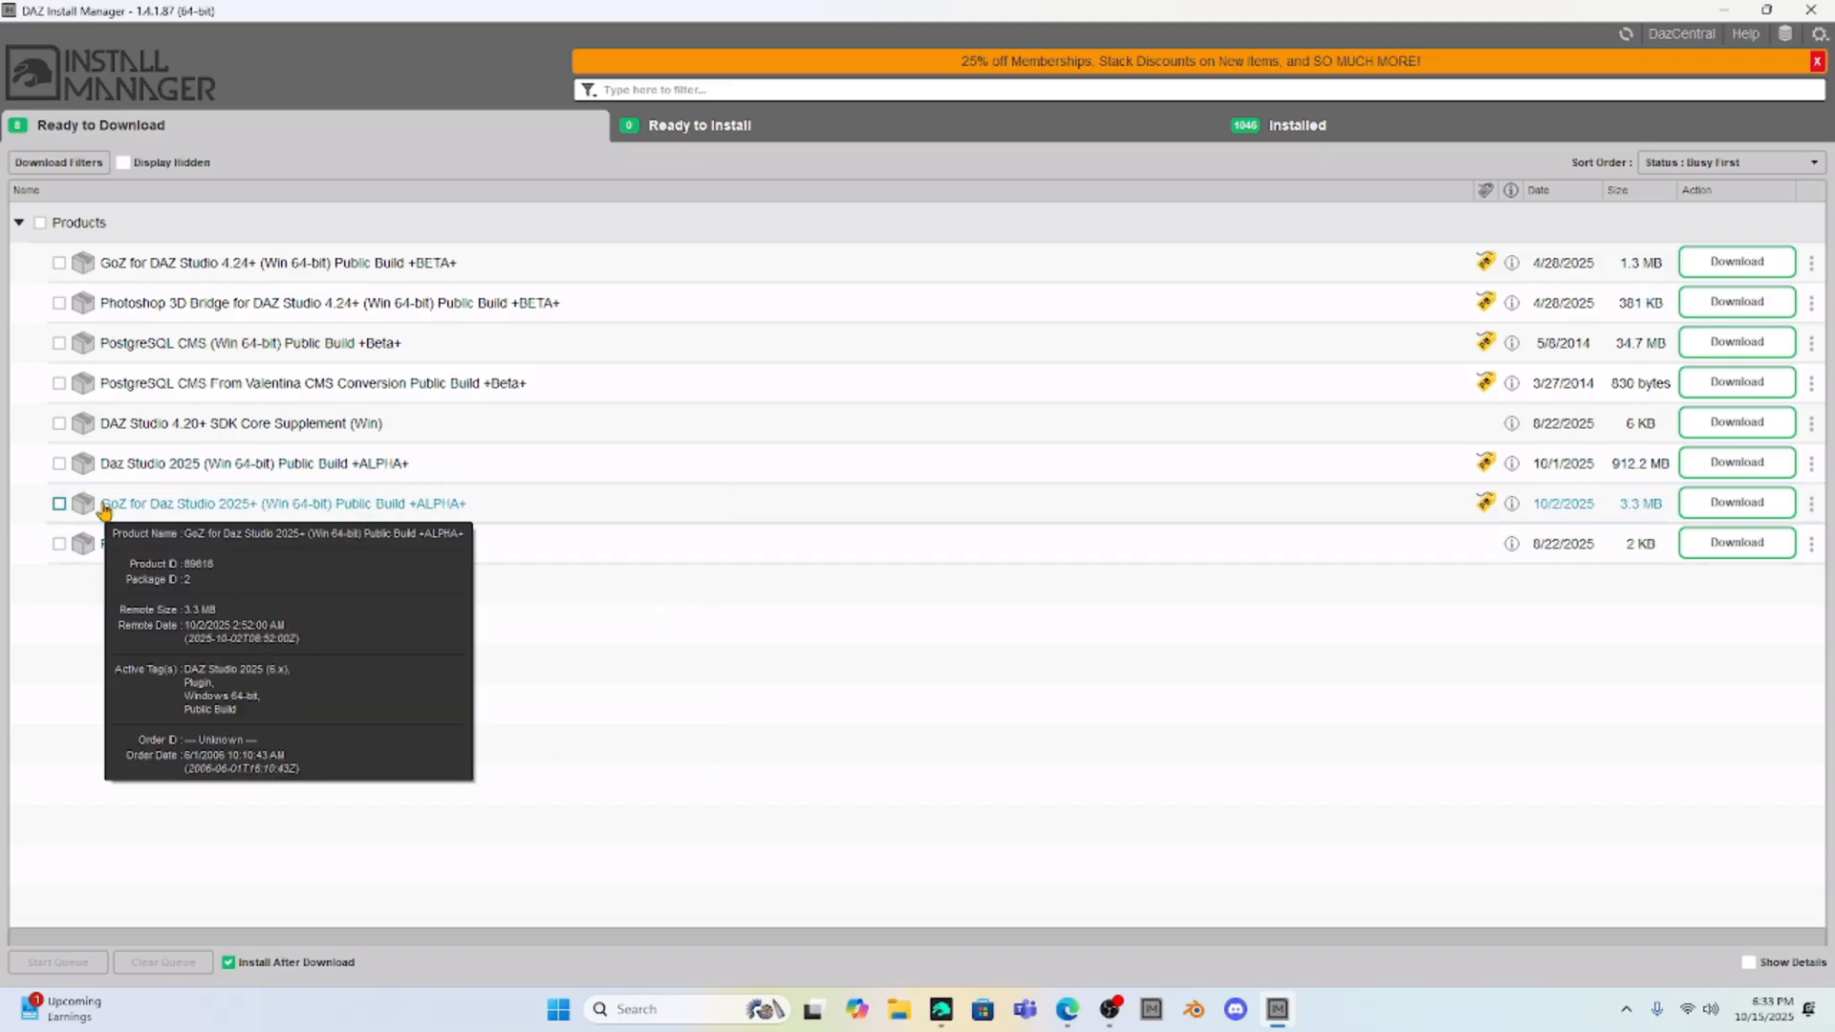
mouse_move(140, 509)
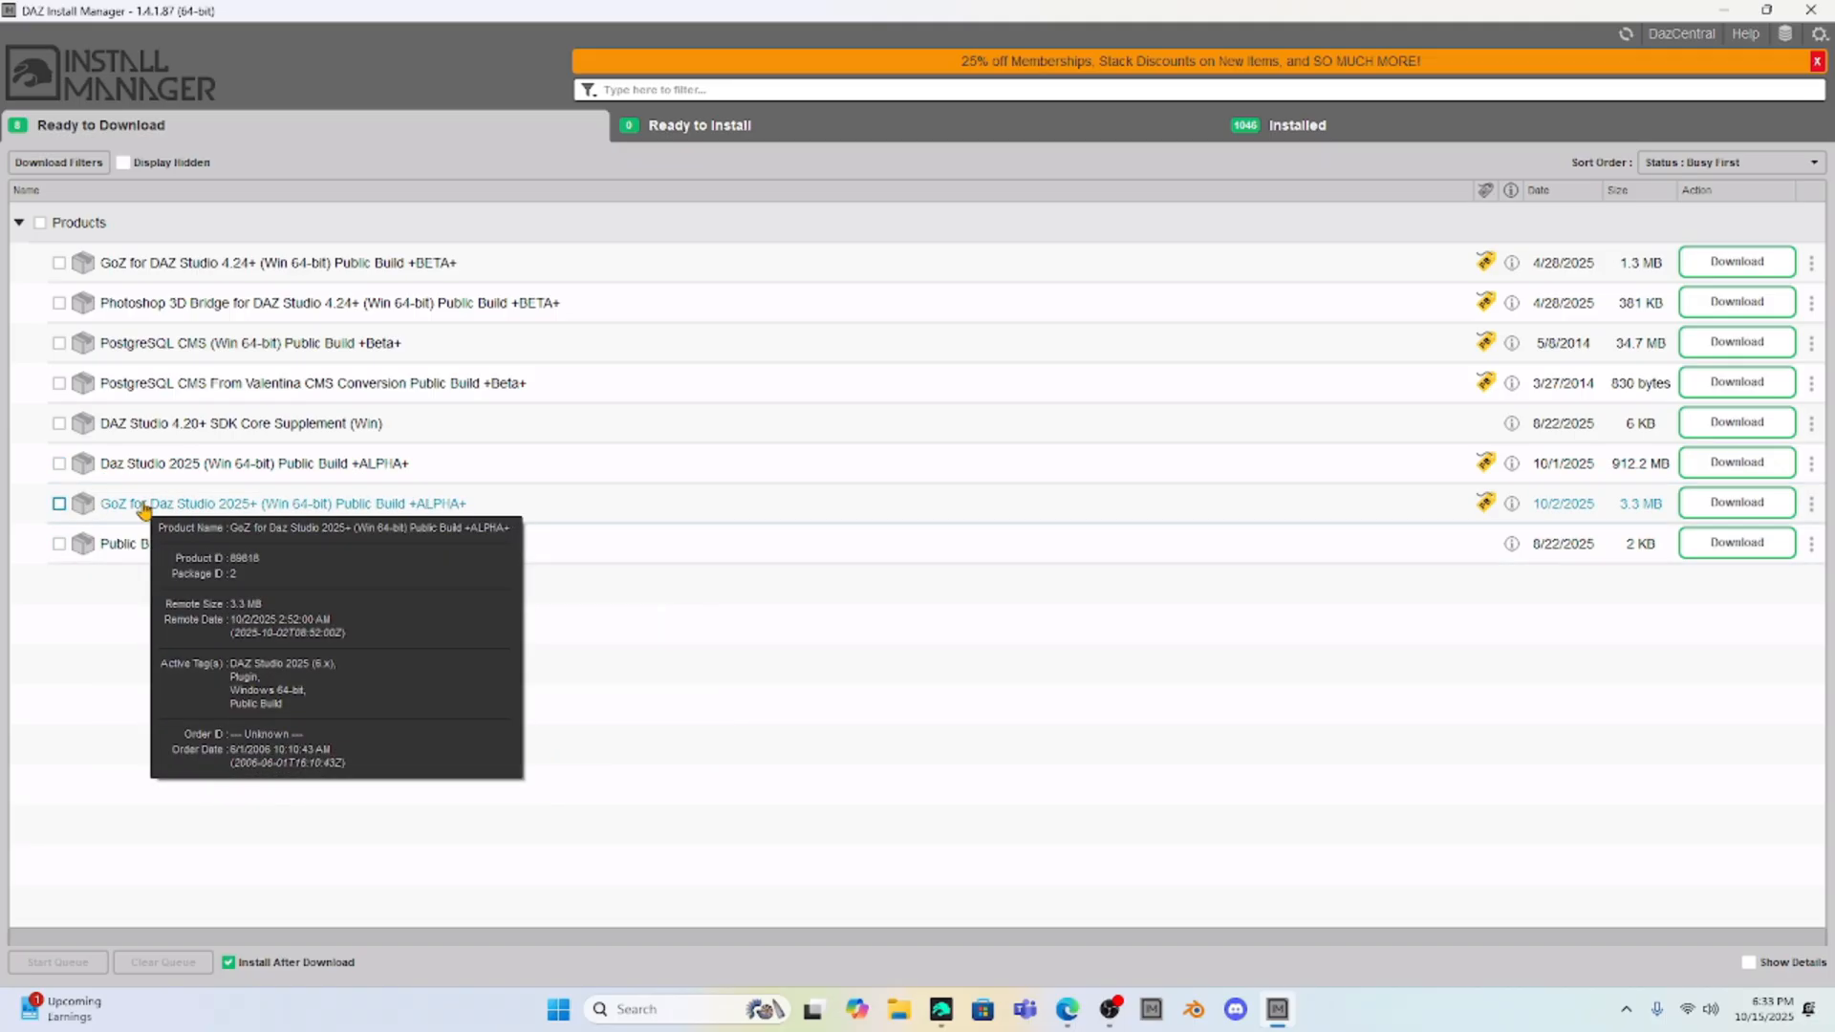
mouse_move(1172, 572)
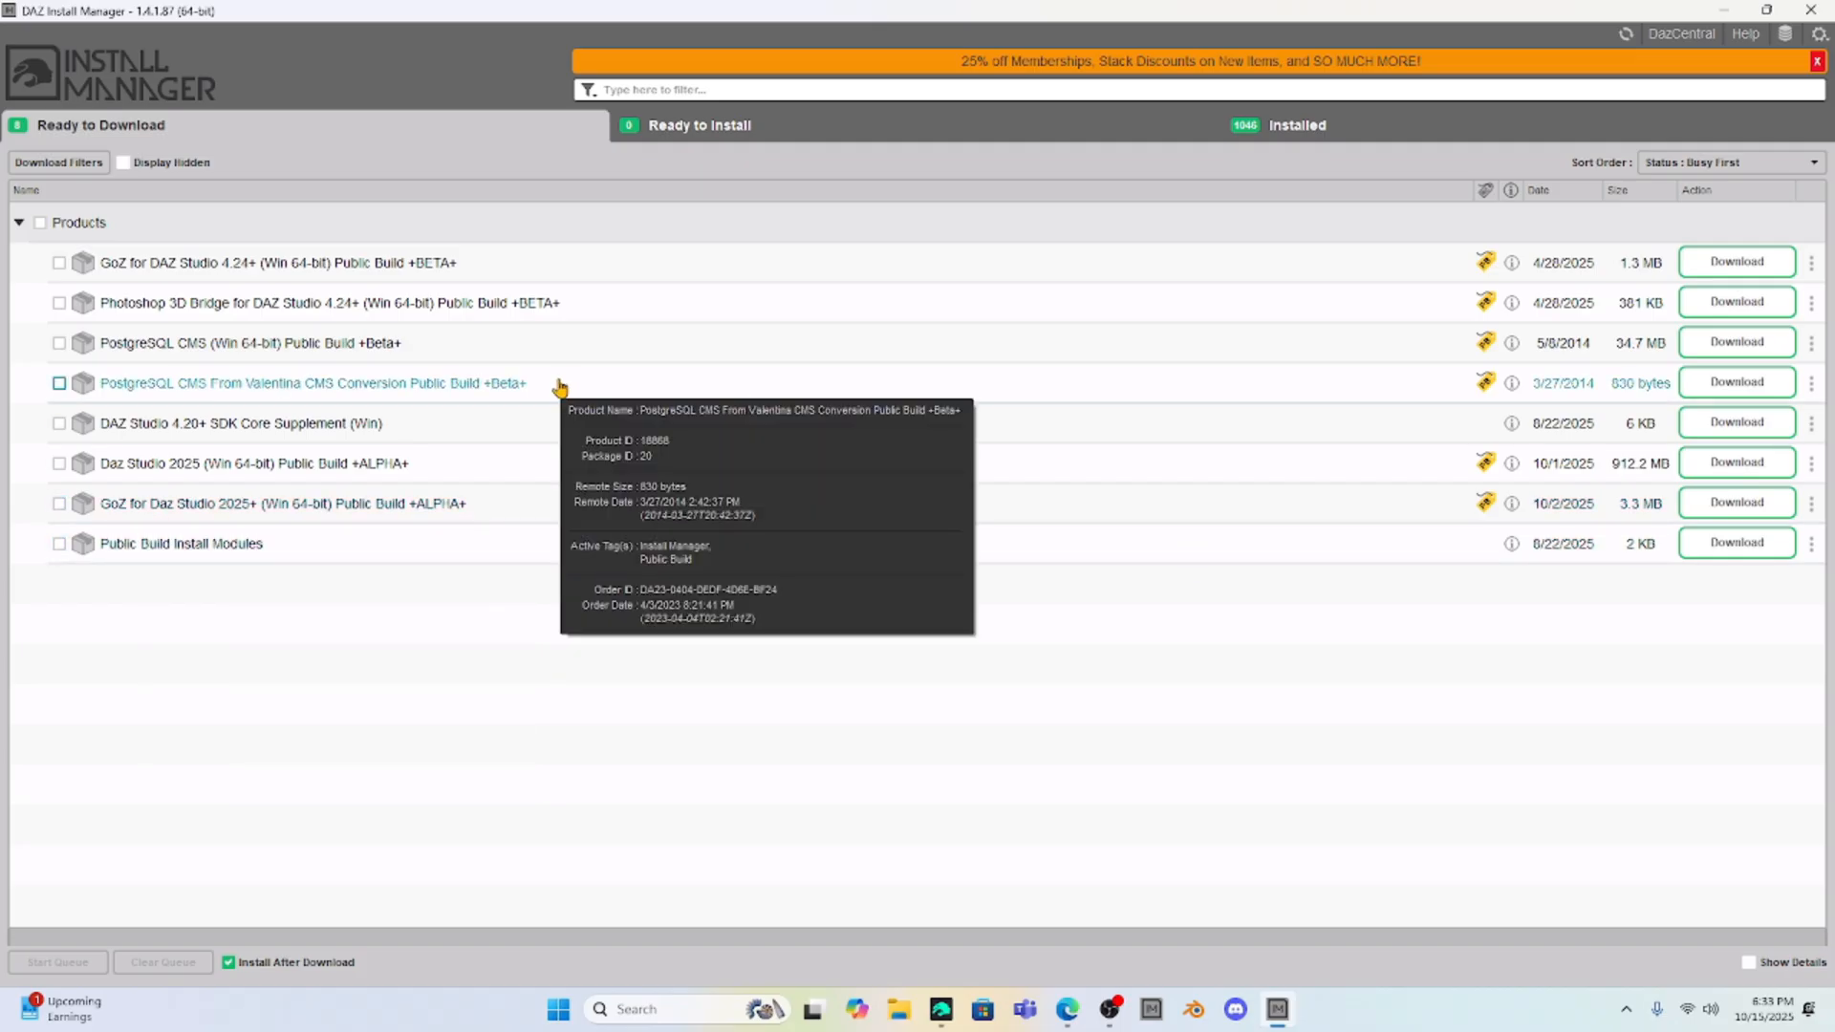
mouse_move(509, 689)
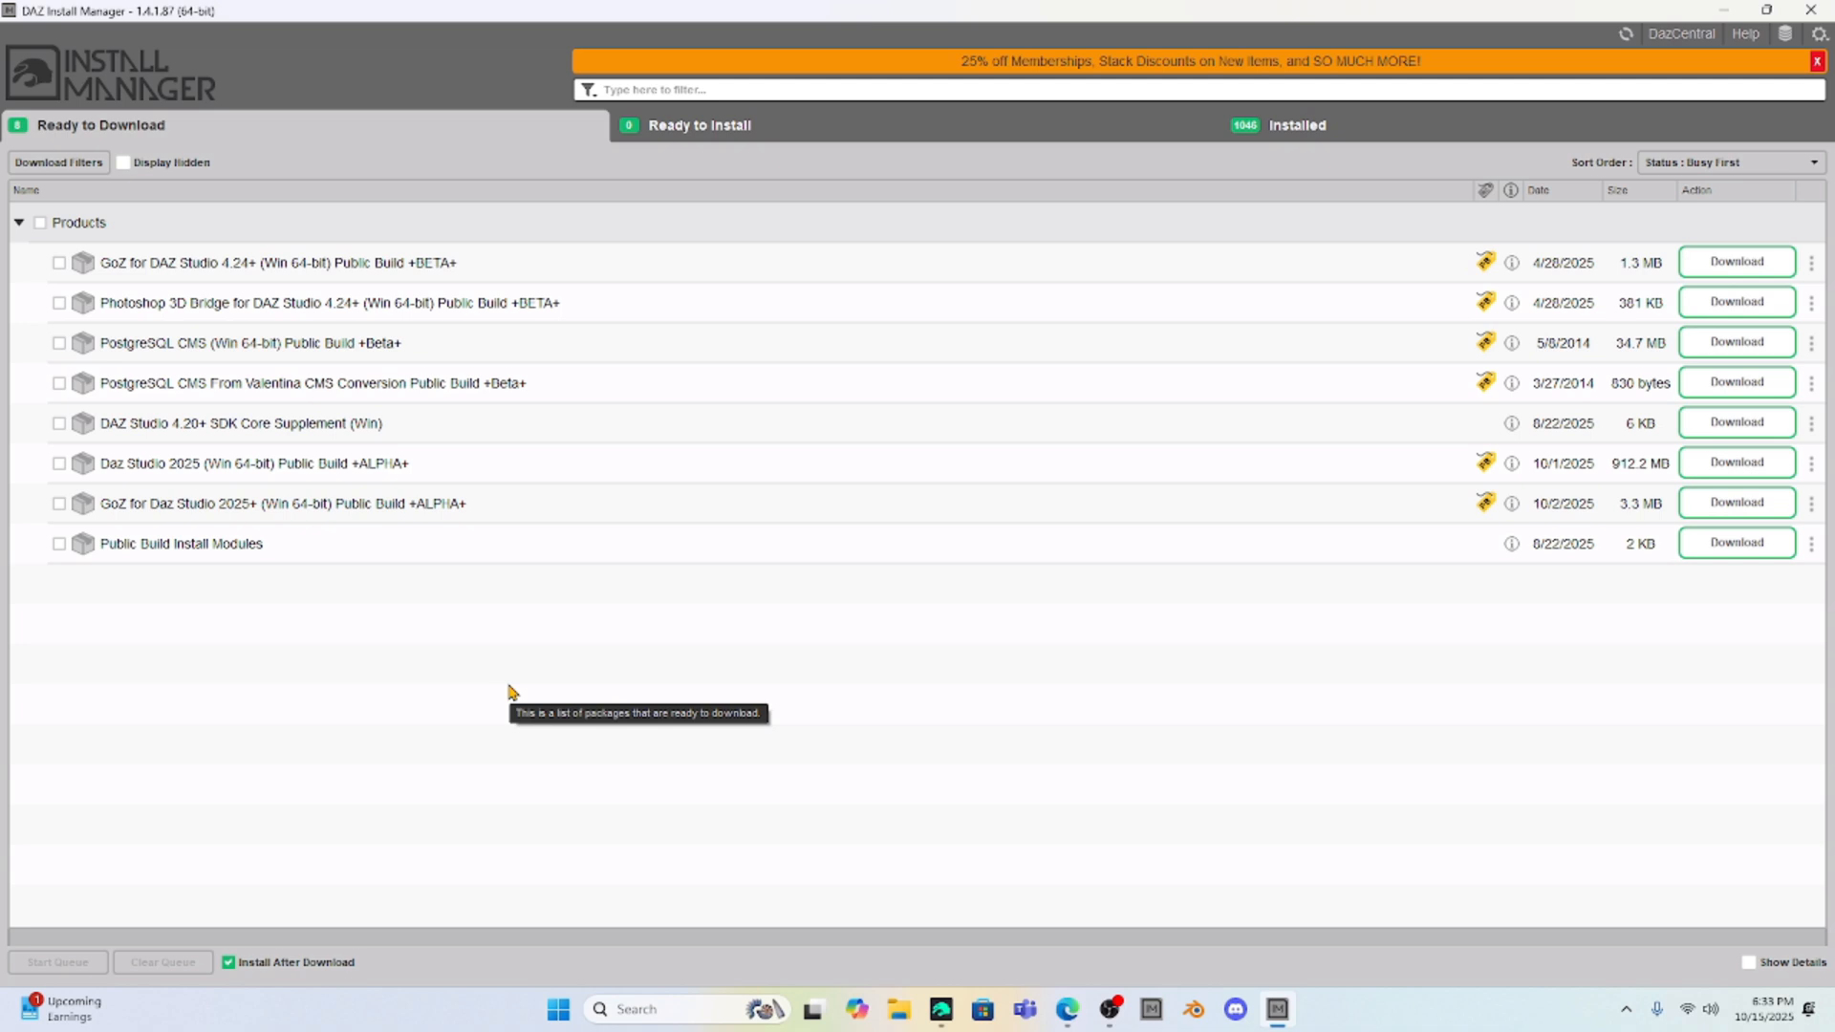
mouse_move(509, 692)
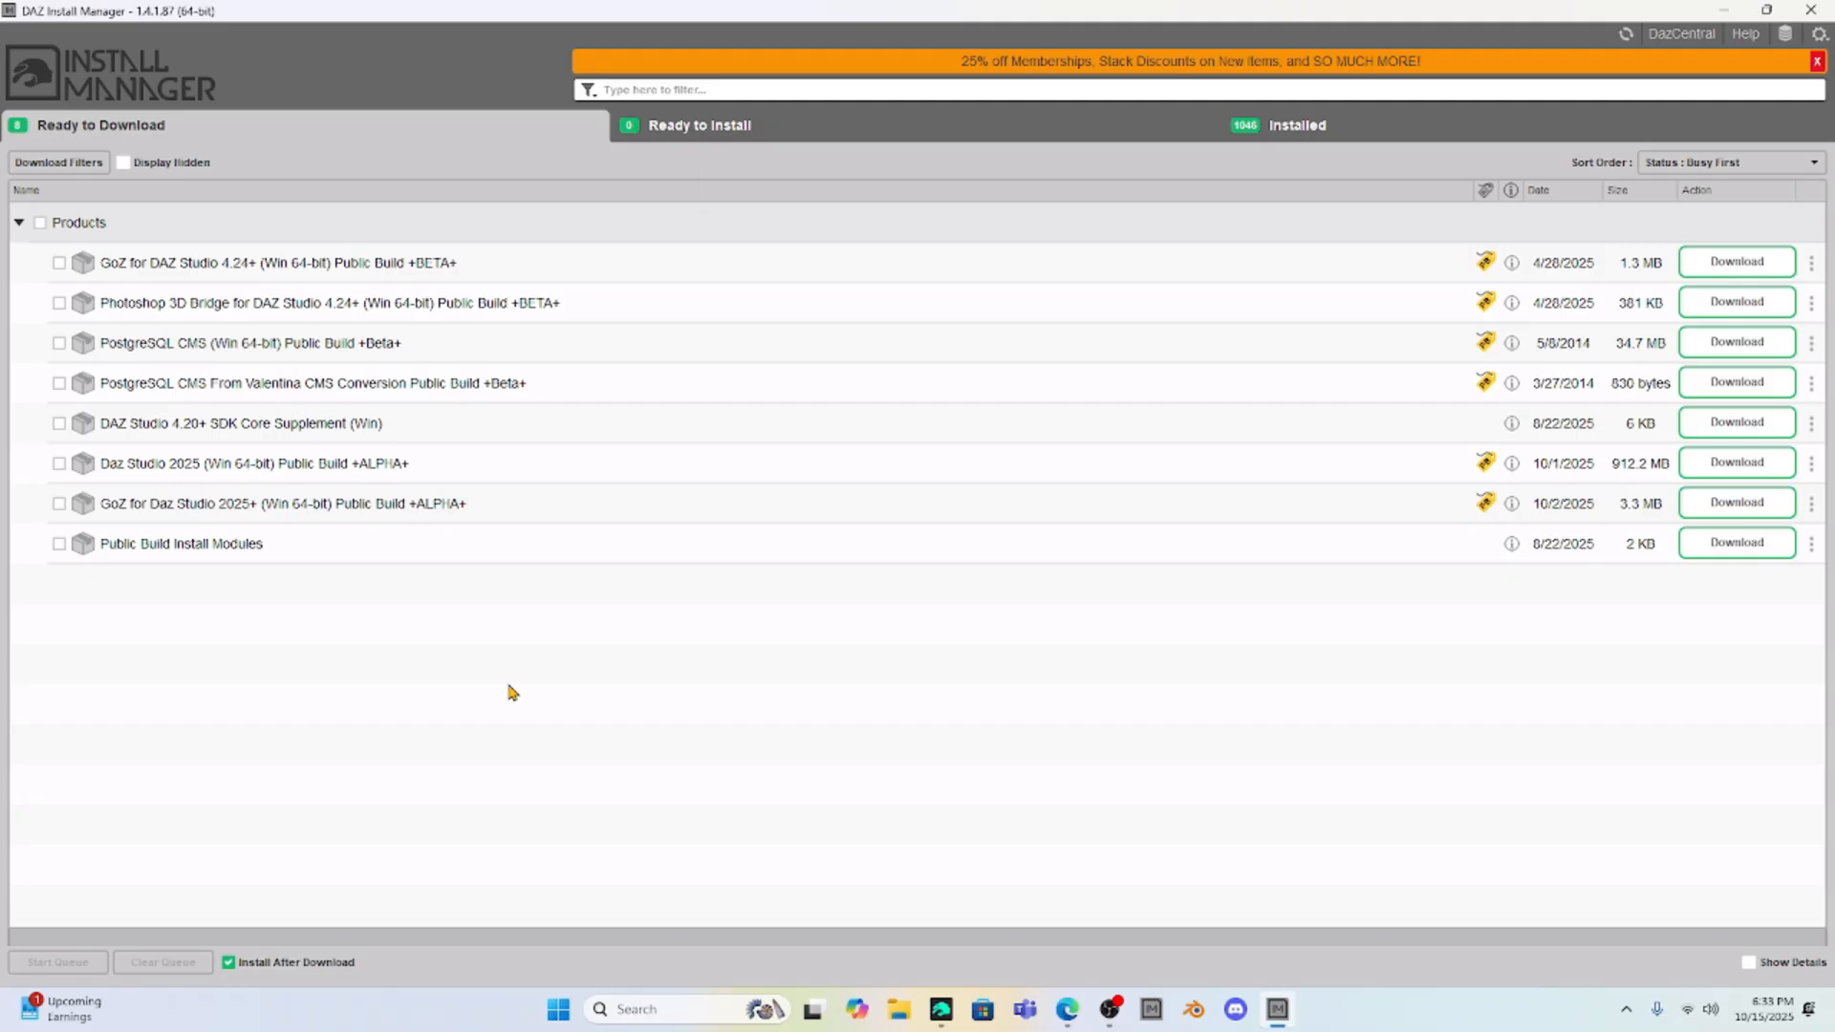
mouse_move(1003, 338)
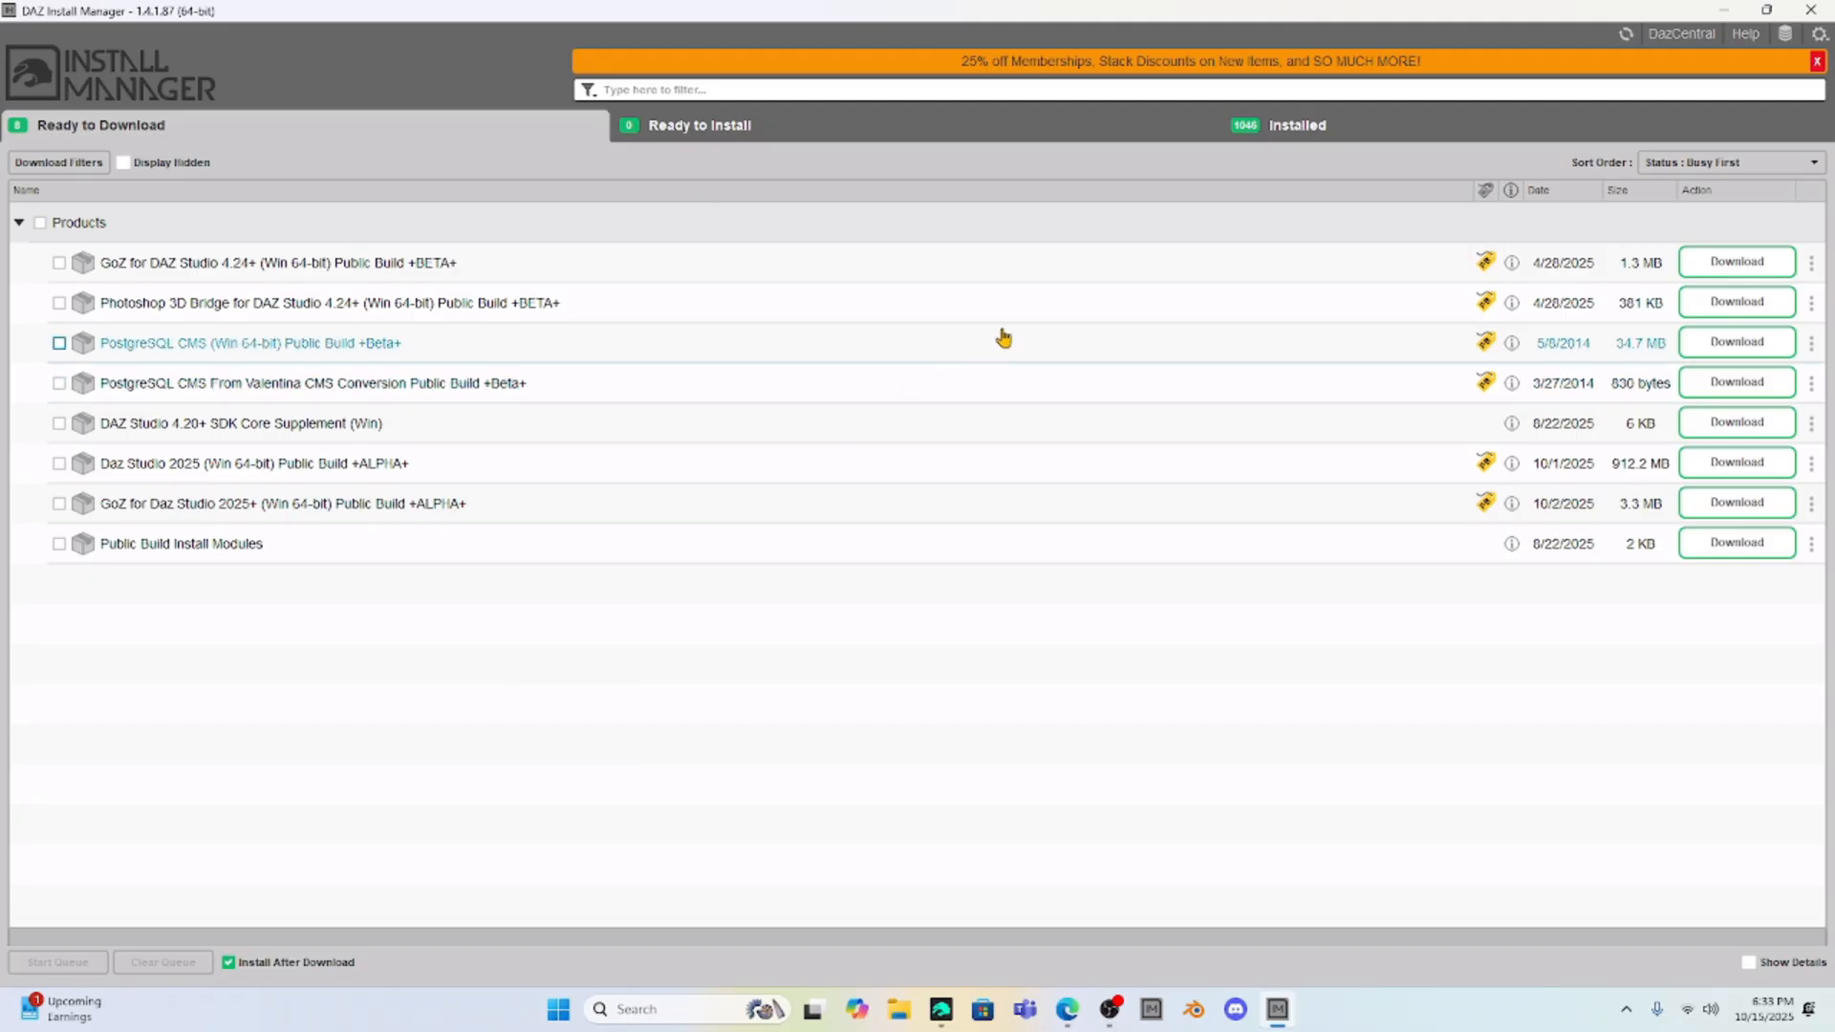
mouse_move(62, 599)
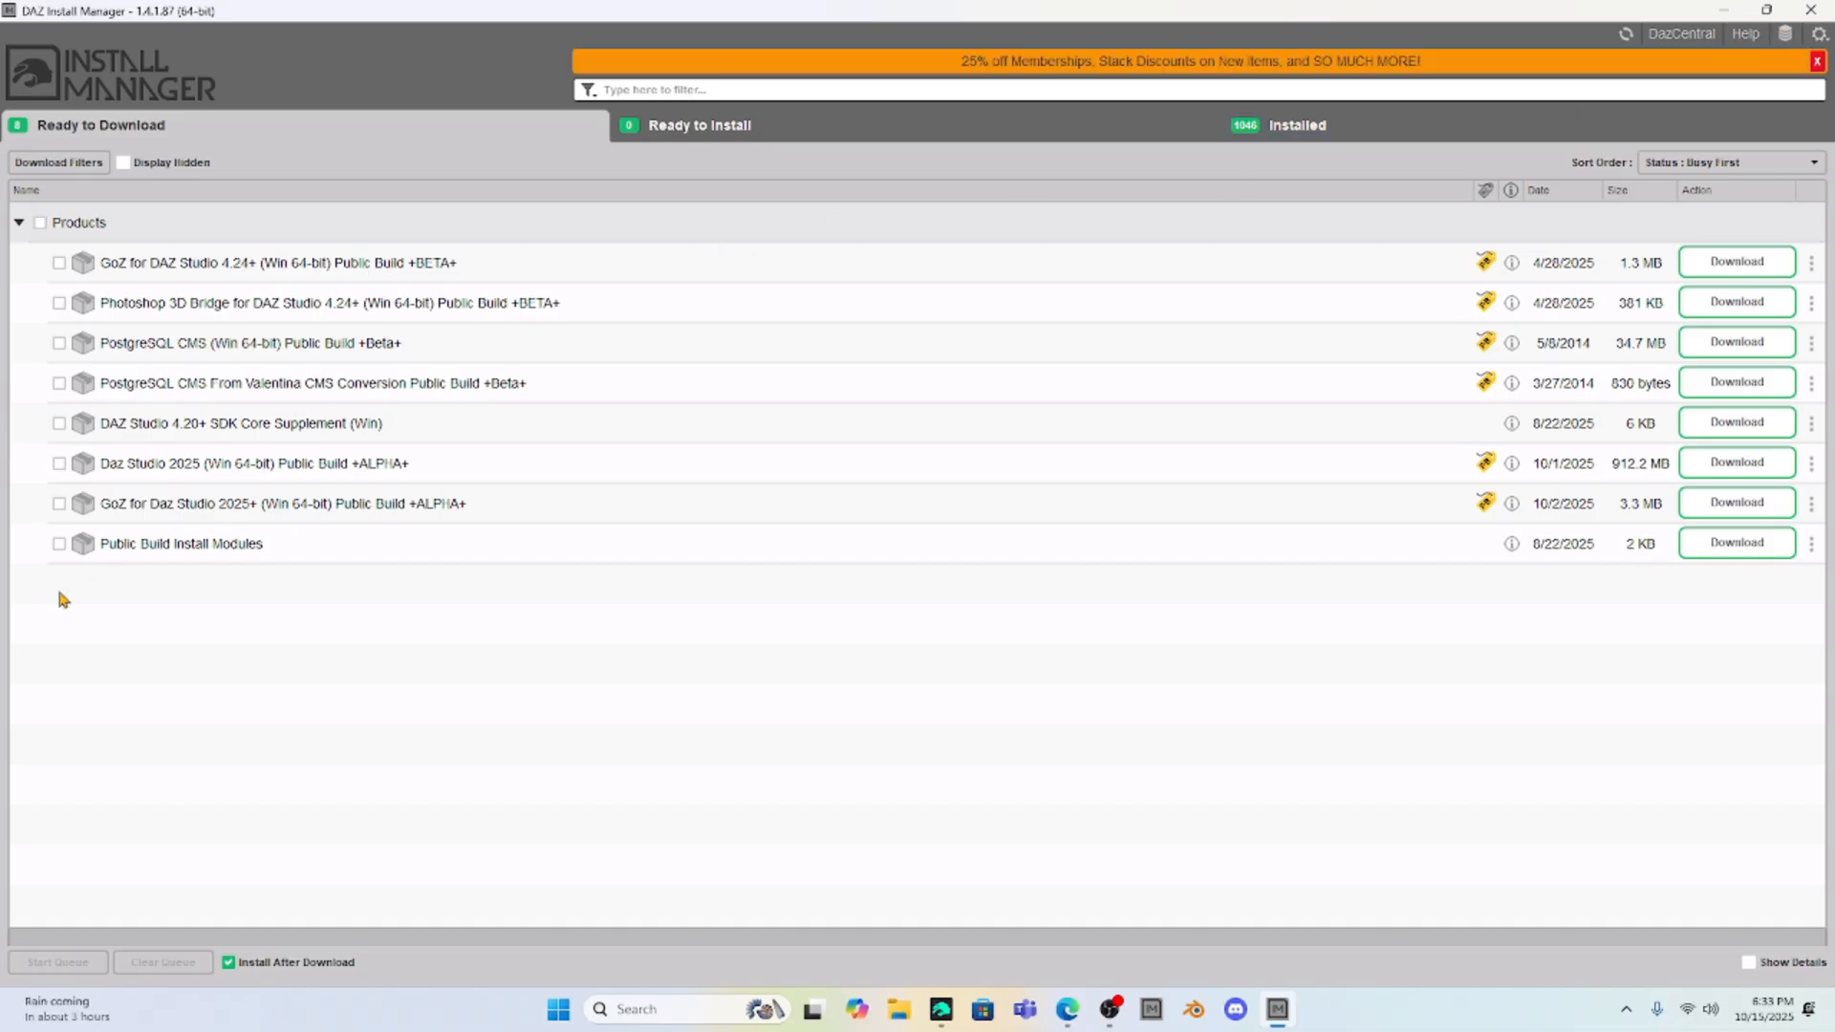
mouse_move(1682, 33)
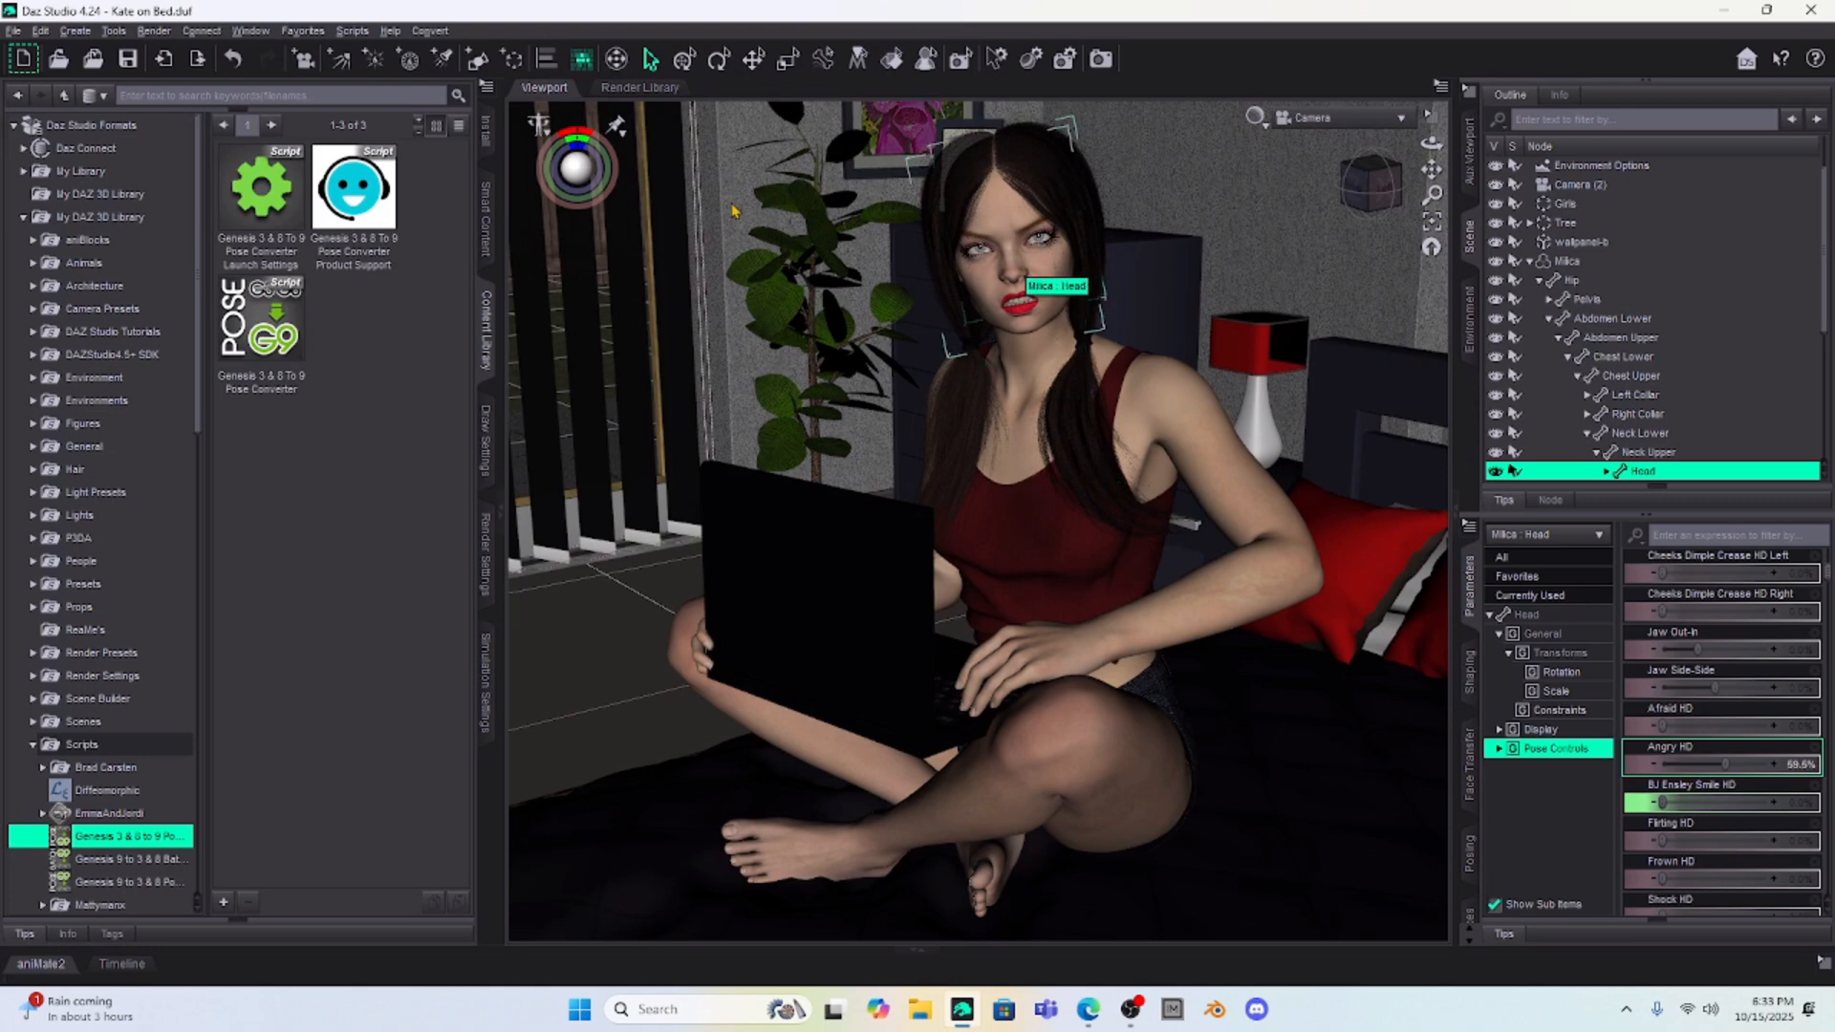
Dial Angry HD down to near 0% and scroll toward the Smile Open Full Face HD control.
click(1720, 724)
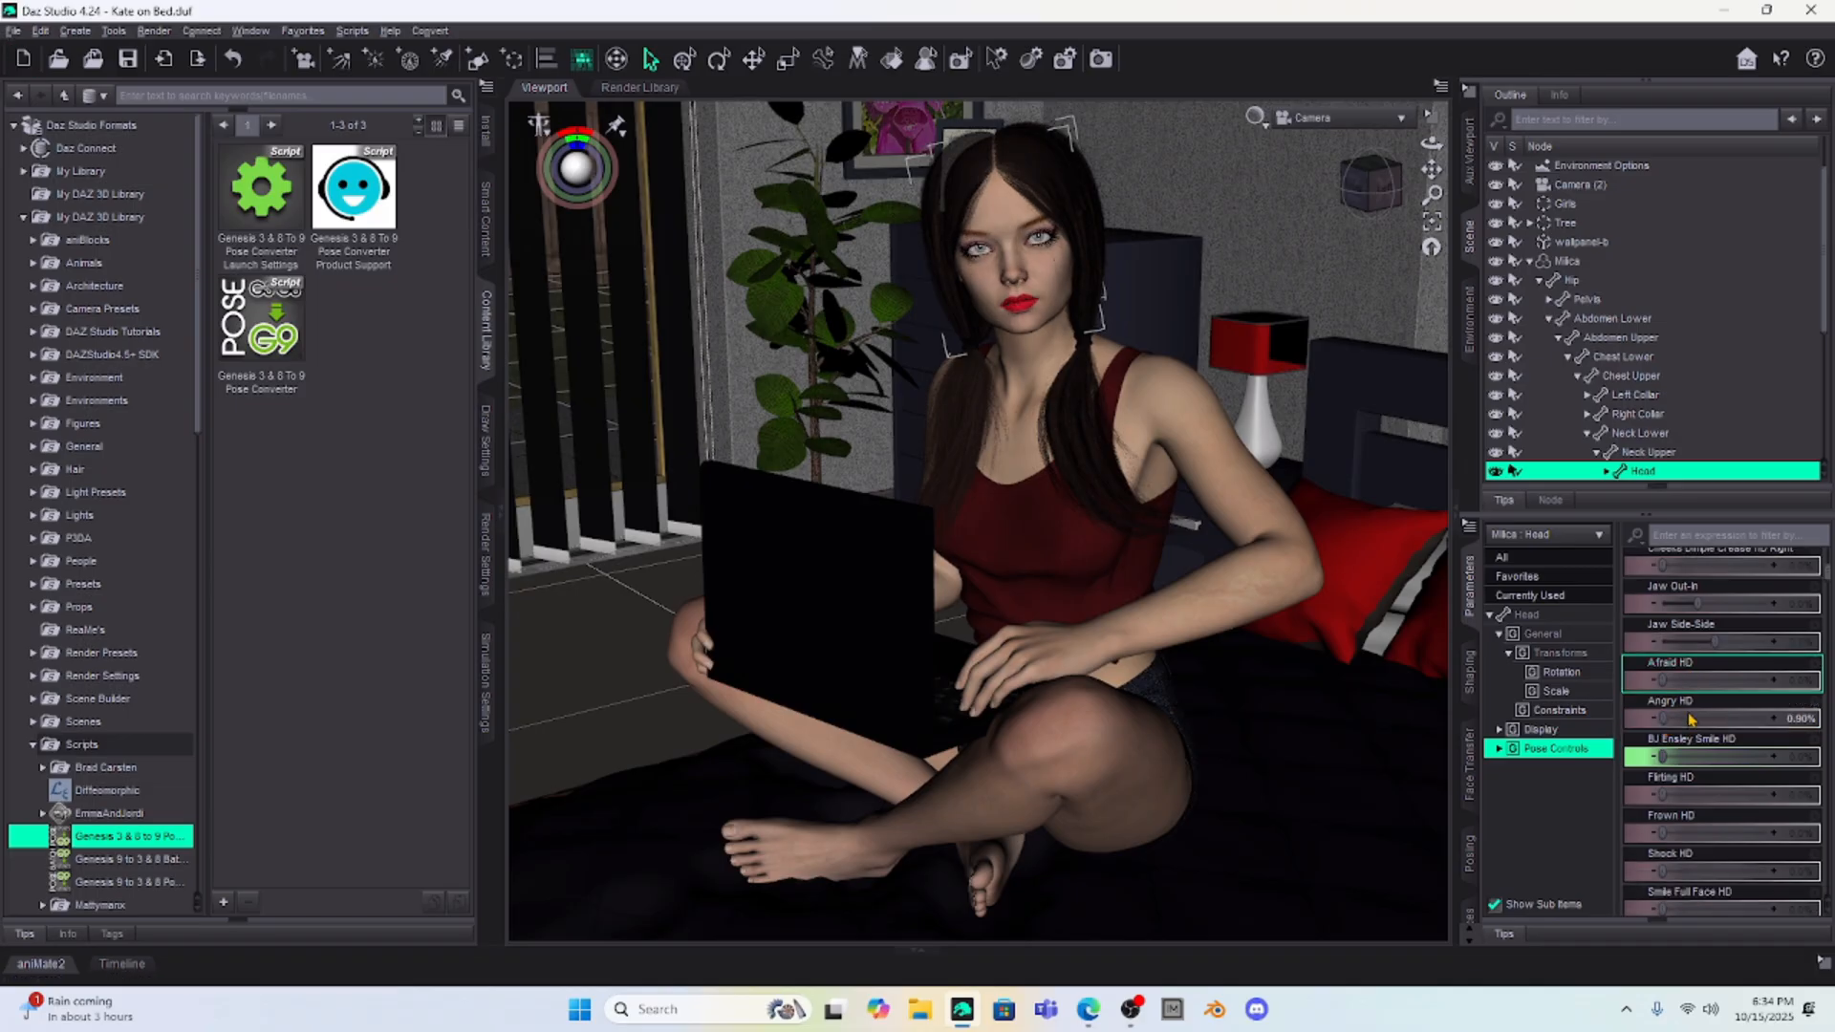
scroll(down, 3)
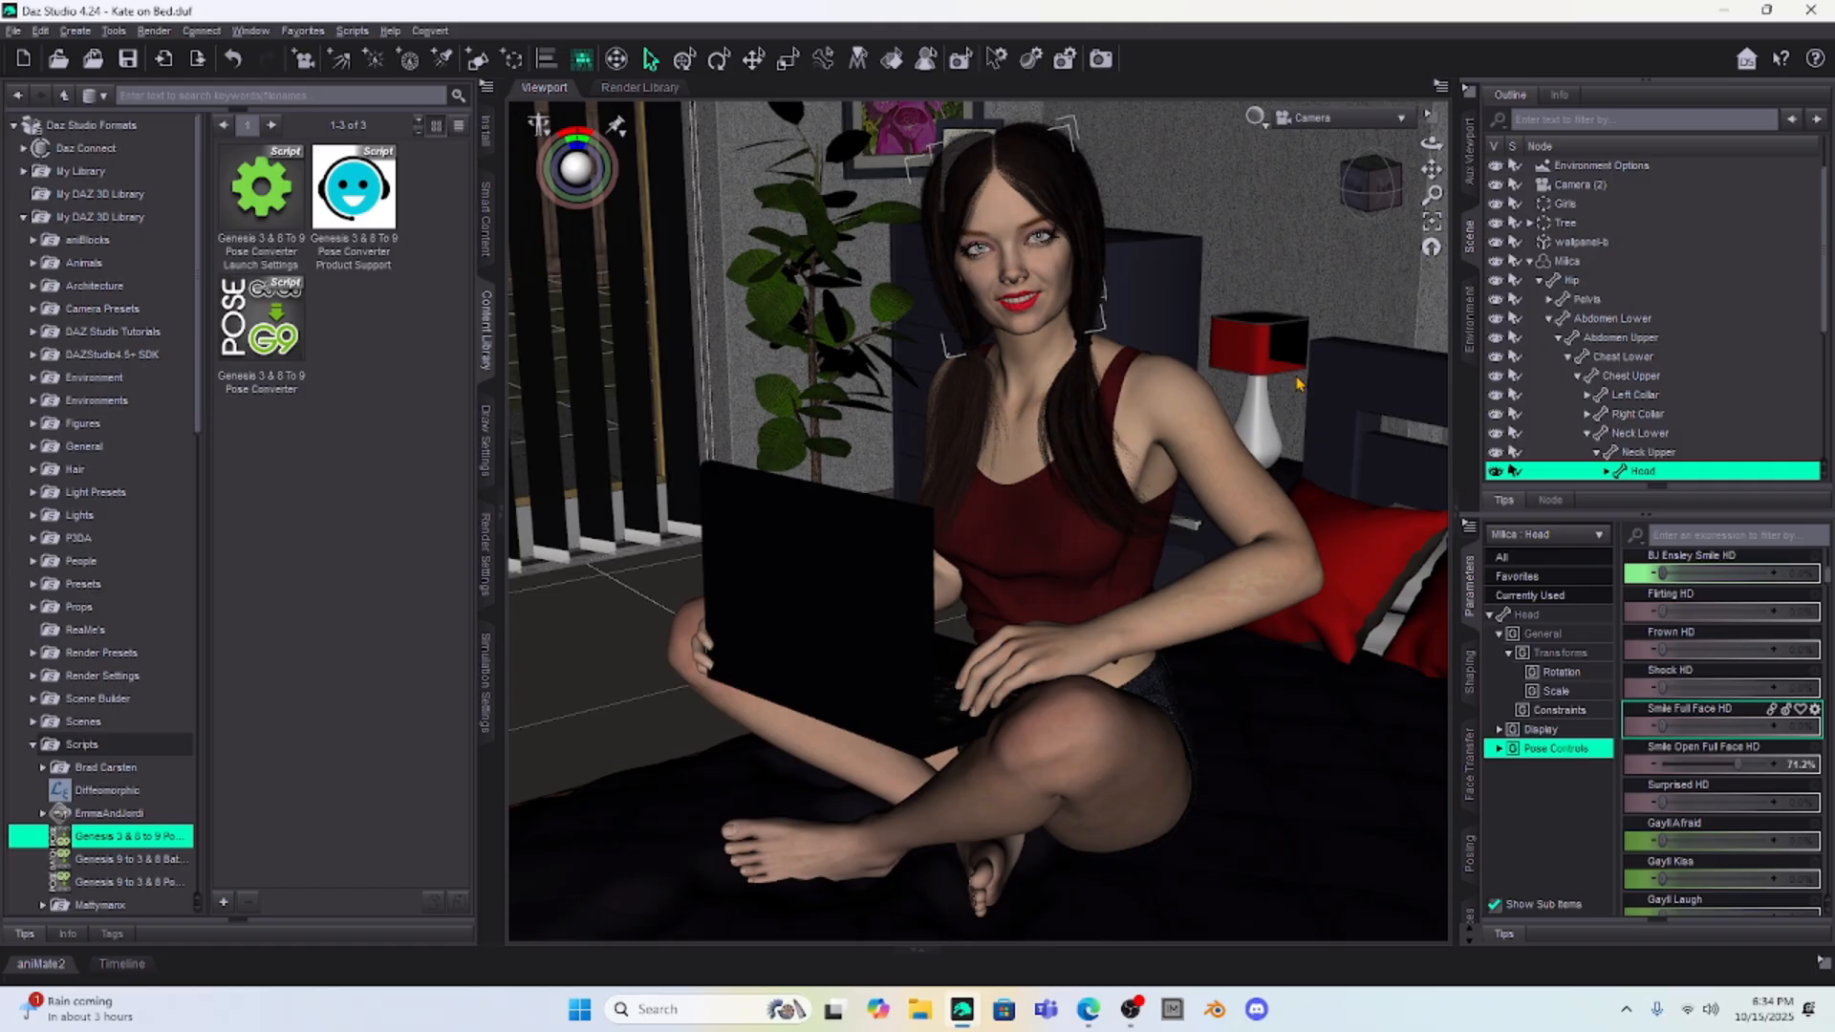
mouse_move(1590, 239)
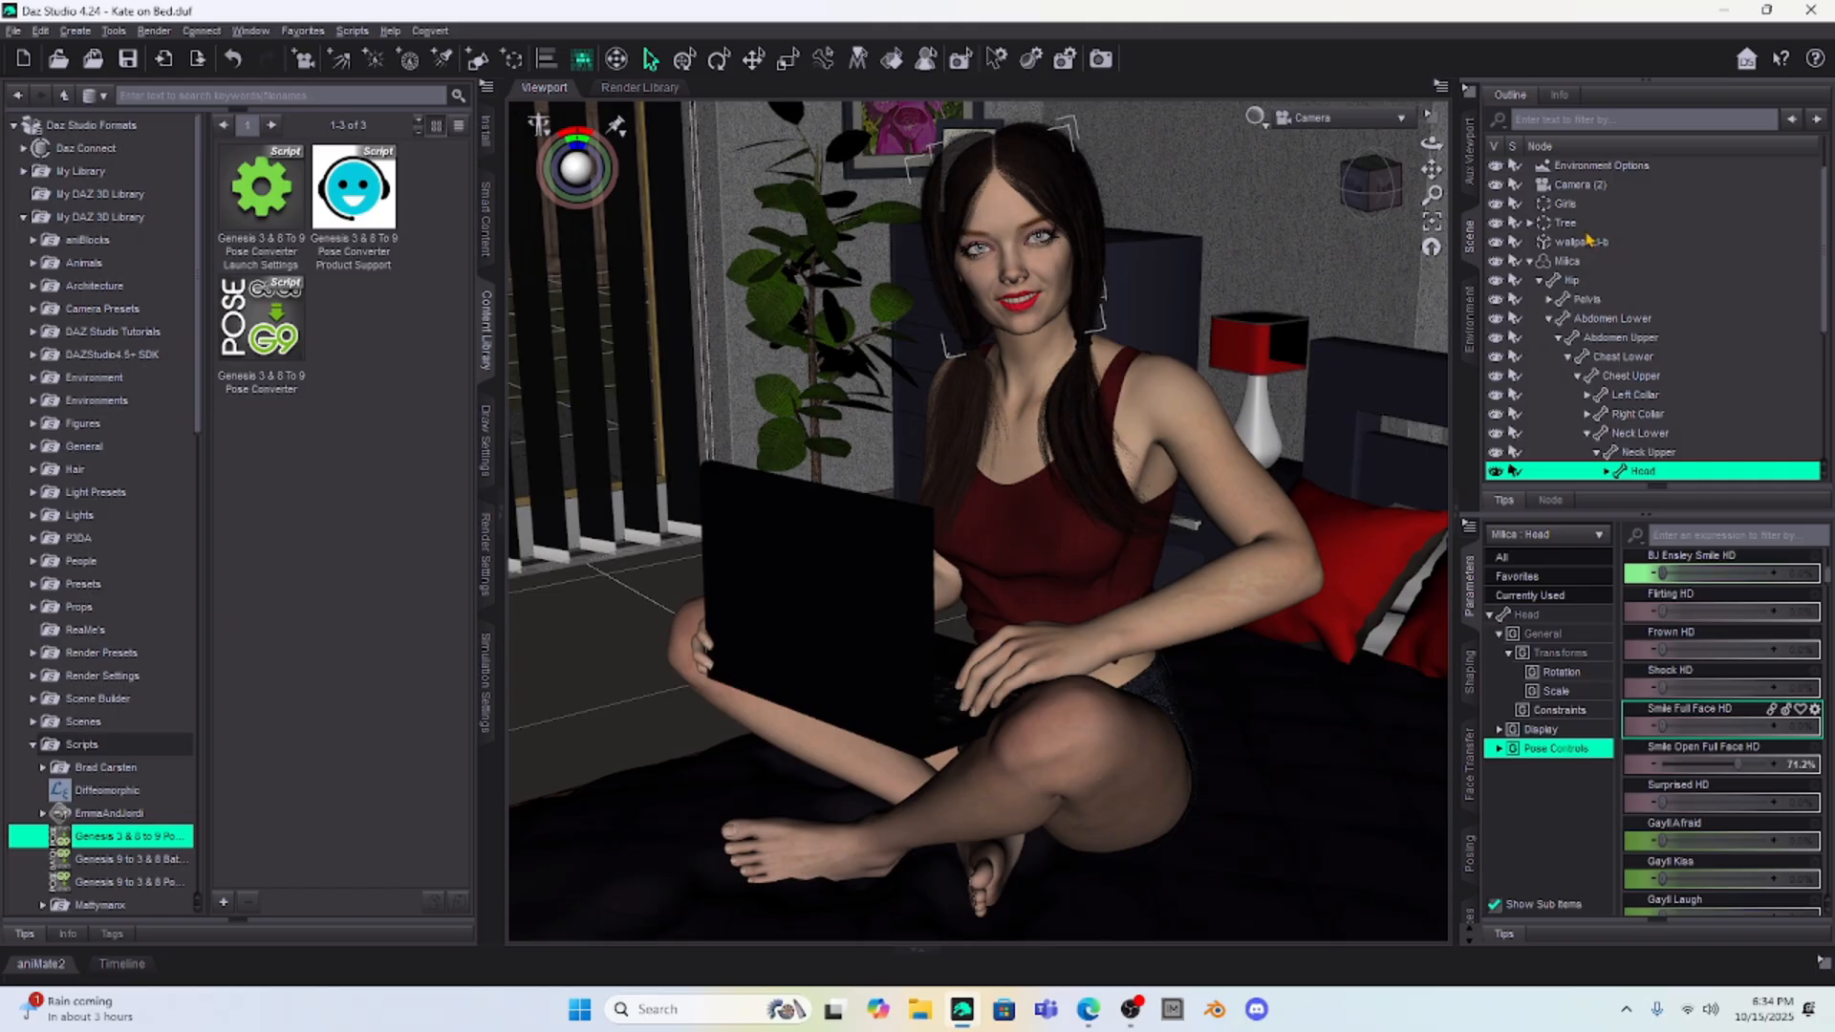